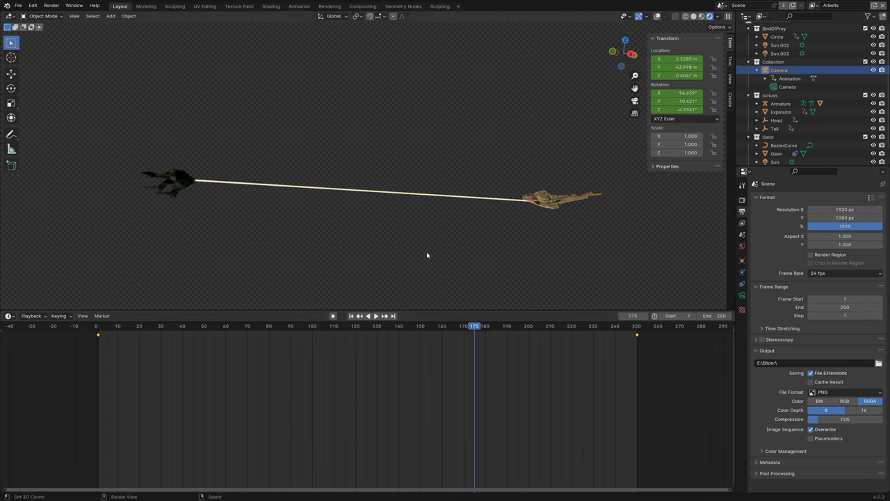
mouse_move(434, 254)
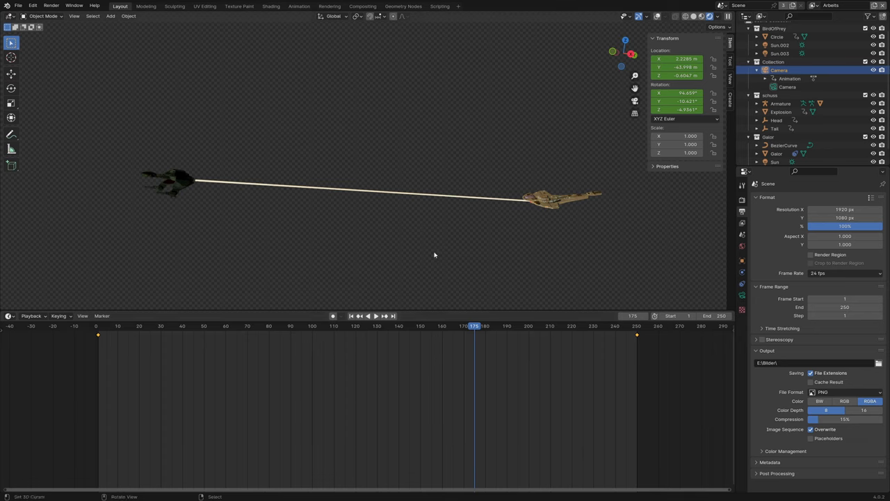
mouse_move(578, 197)
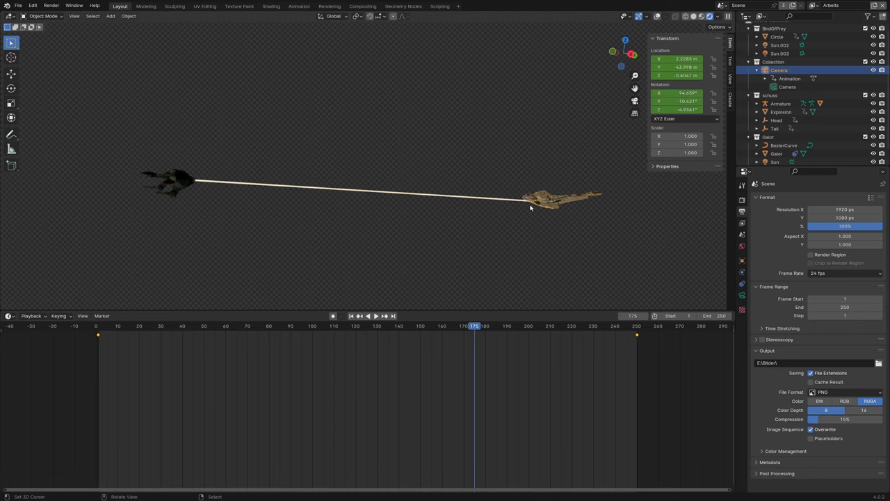
mouse_move(448, 203)
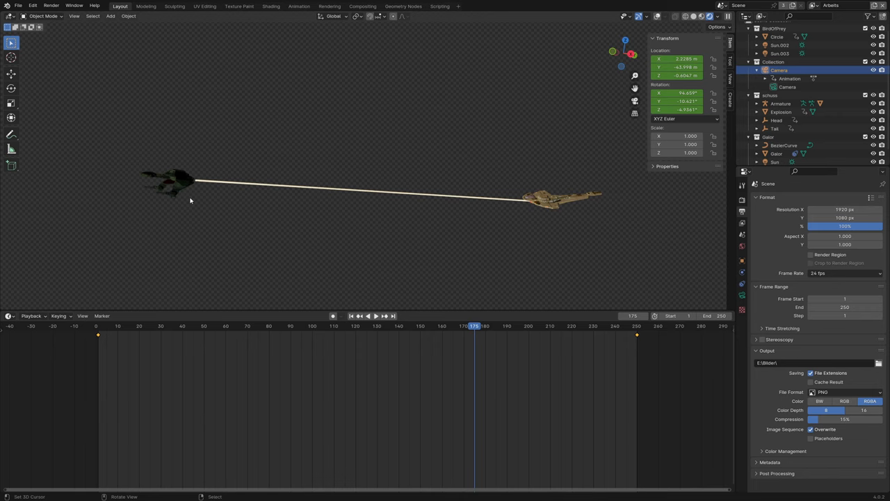
mouse_move(252, 250)
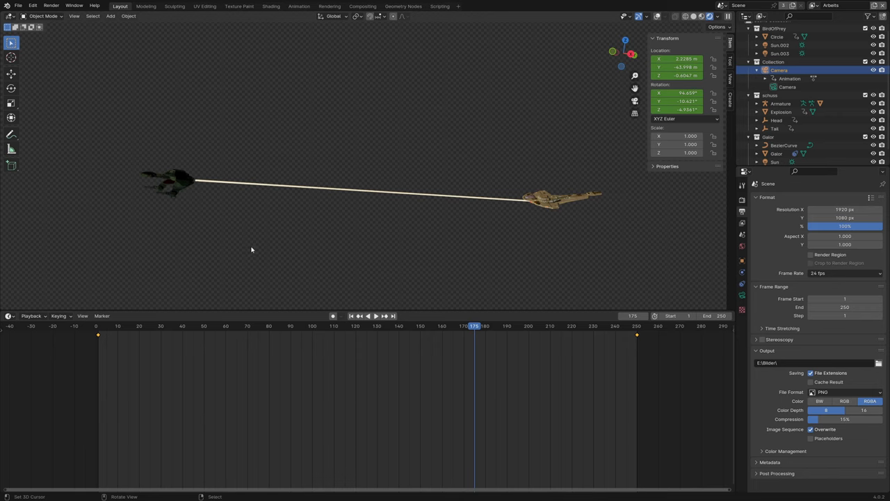
- Delete everything, add a cylinder at the origin and scale it along Z into a tall thin rod
click(483, 325)
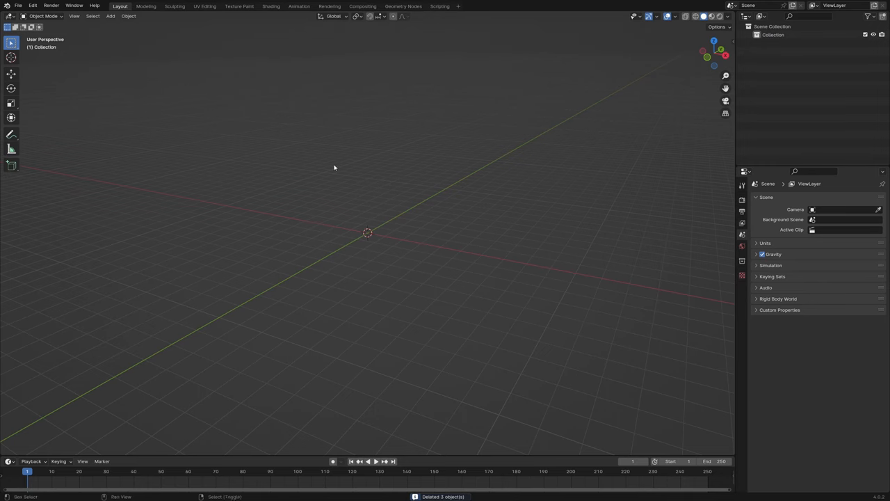
click(110, 16)
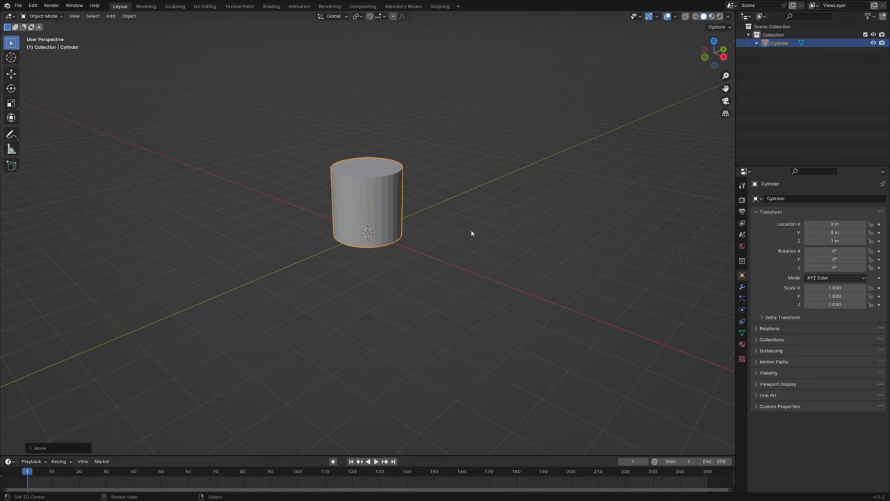
key(Tab)
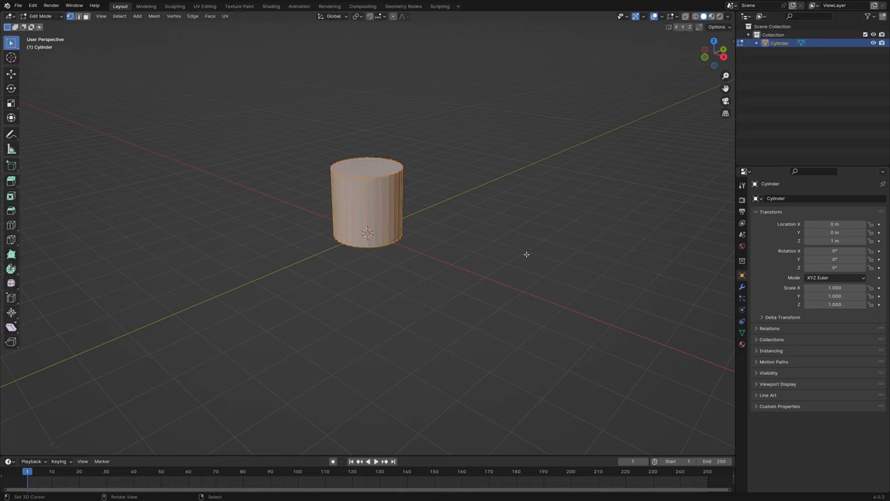
key(s)
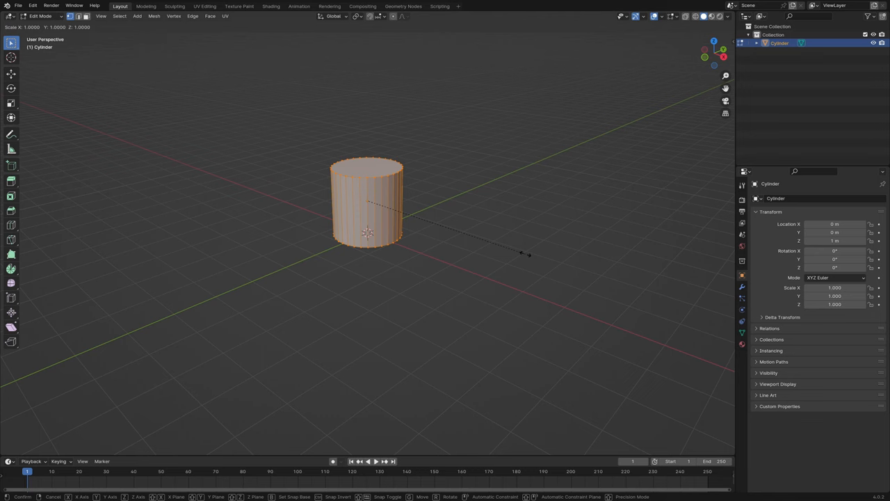
key(z)
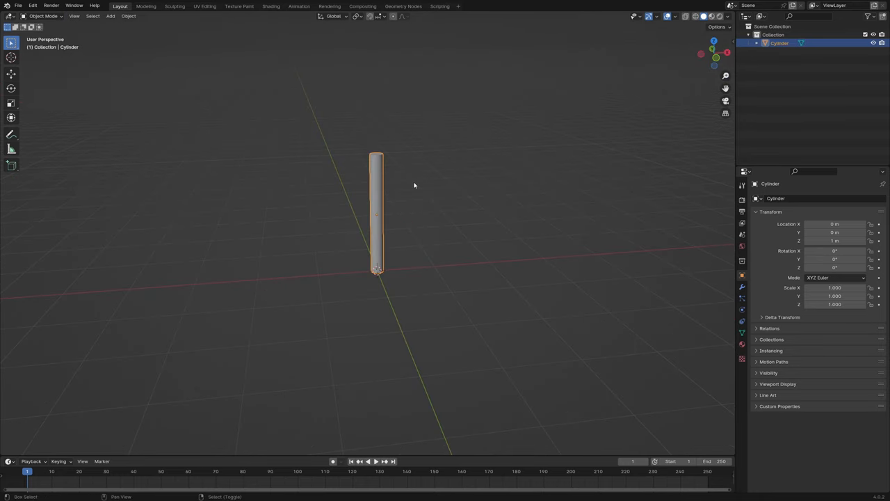
- Add a single-bone armature shown In Front, stretching its bone up the full height of the rod
click(110, 16)
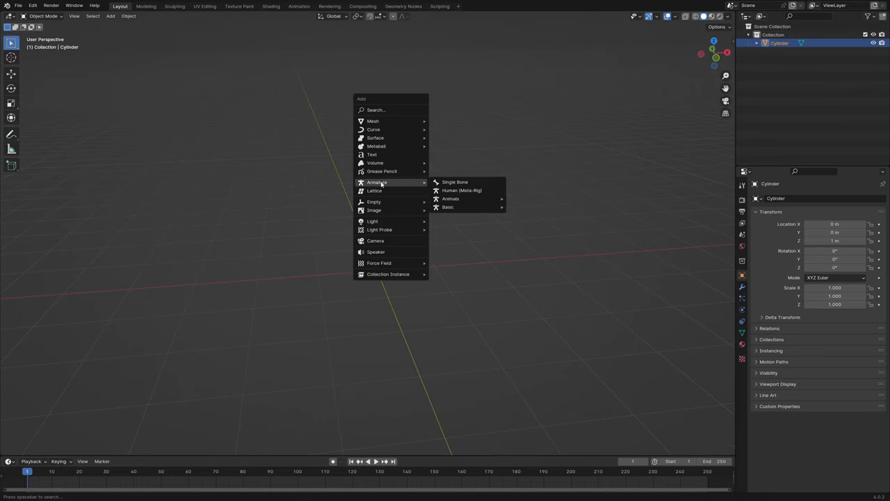
mouse_move(455, 181)
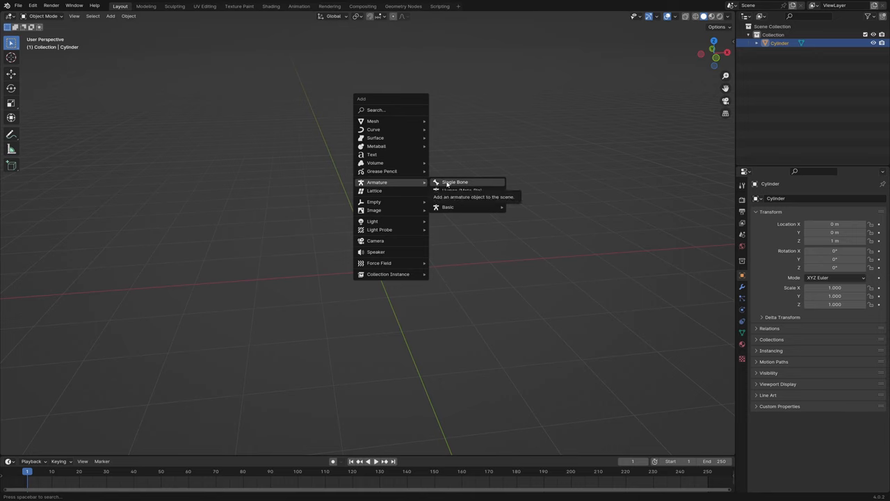
click(456, 181)
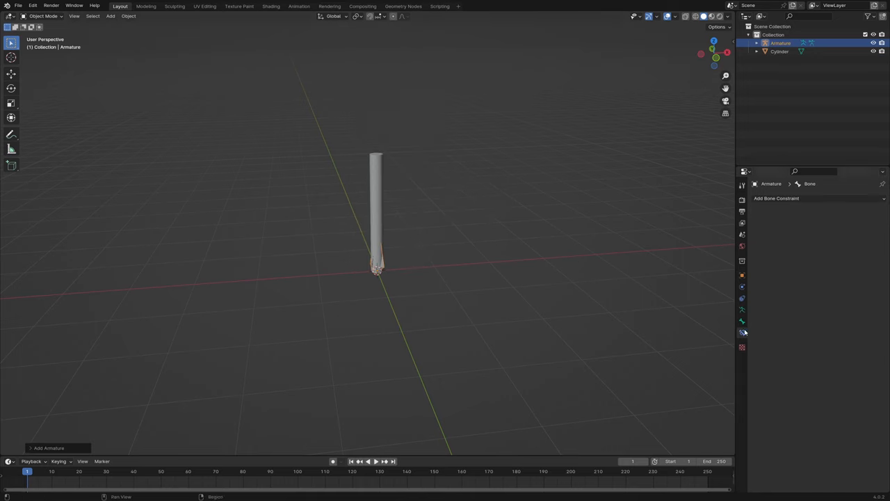
click(741, 312)
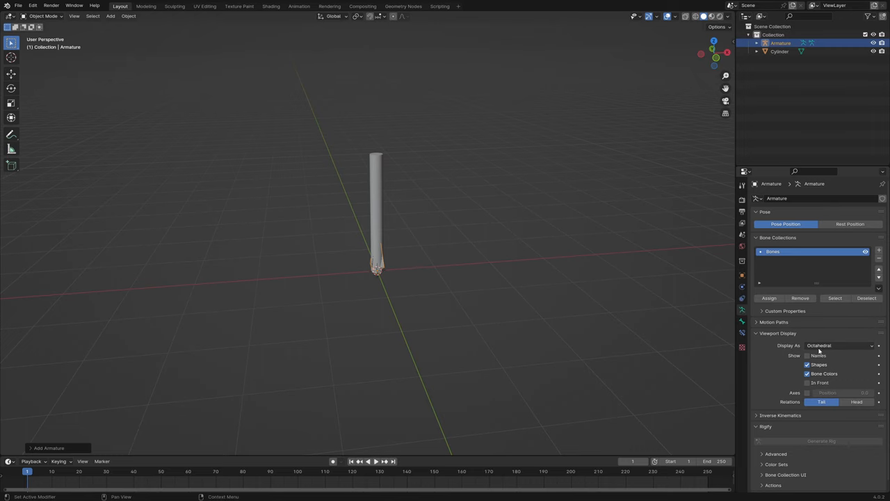
key(Tab)
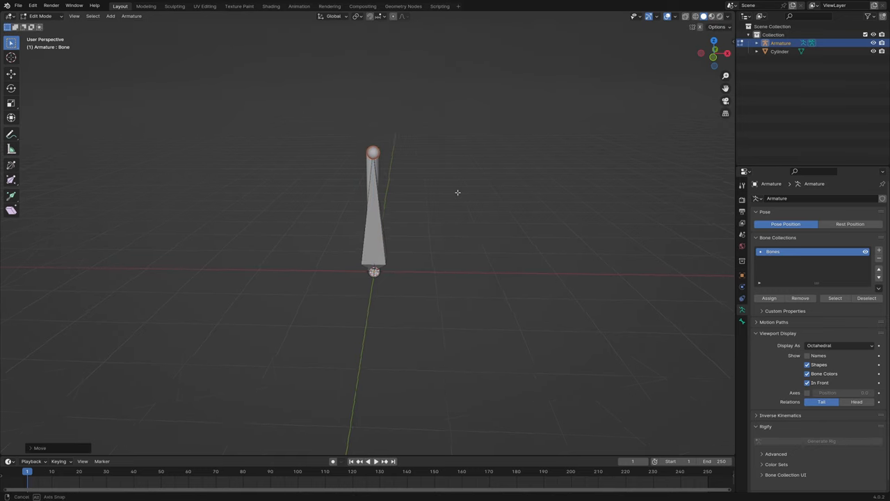
key(Tab)
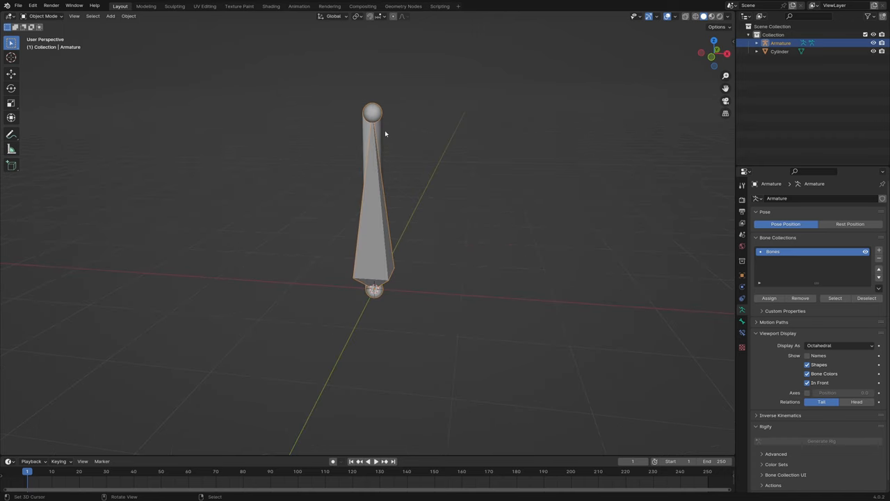
- Parent the cylinder to the armature With Empty Groups and enter Edit Mode on its vertices
click(779, 52)
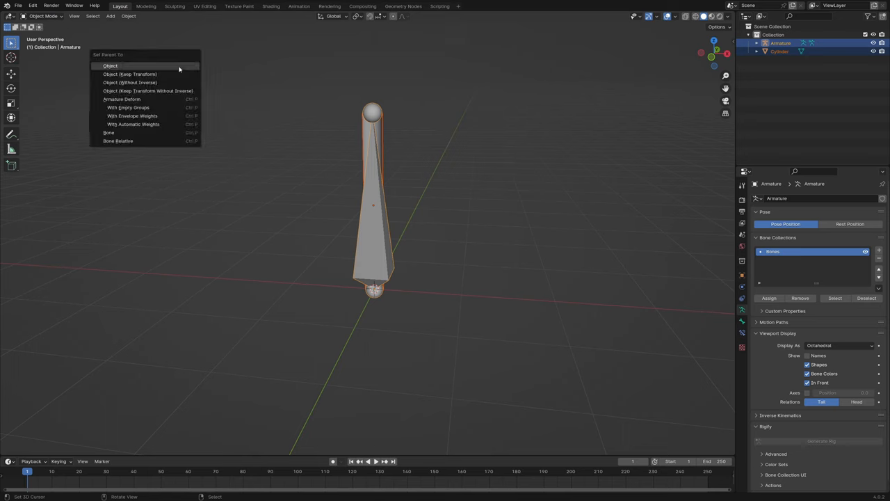
mouse_move(128, 107)
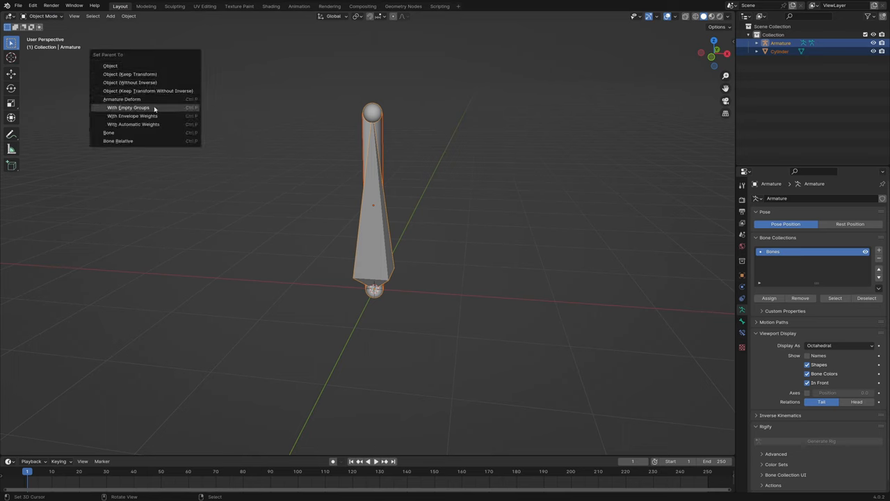
click(128, 107)
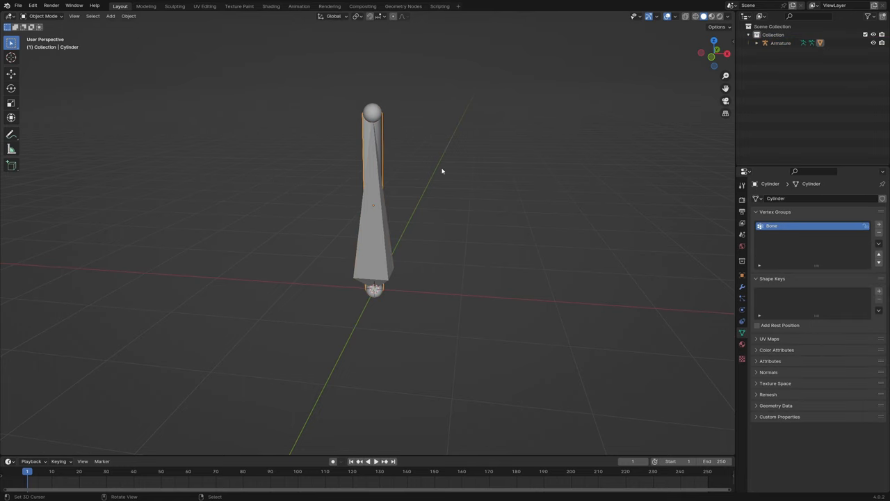
key(Tab)
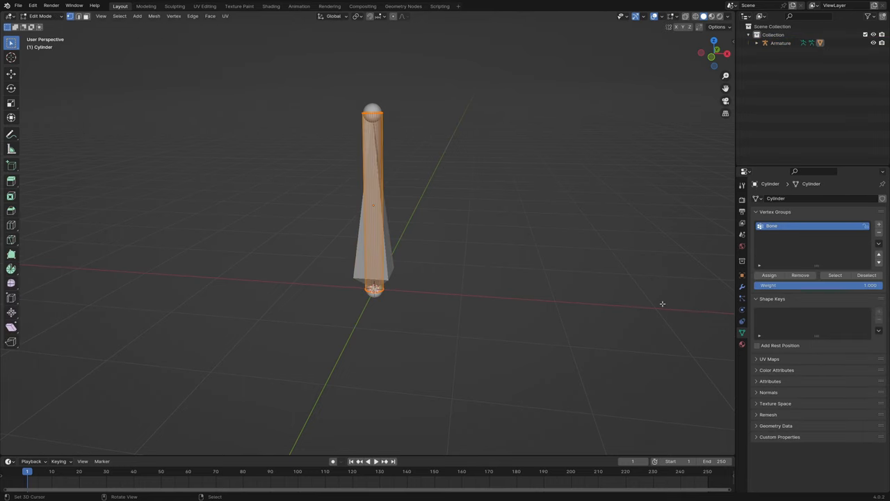
mouse_move(742, 334)
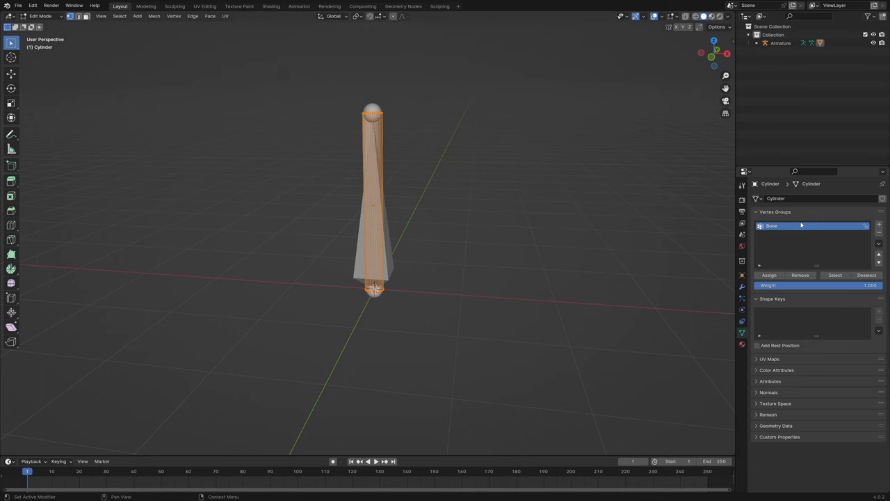
mouse_move(786, 233)
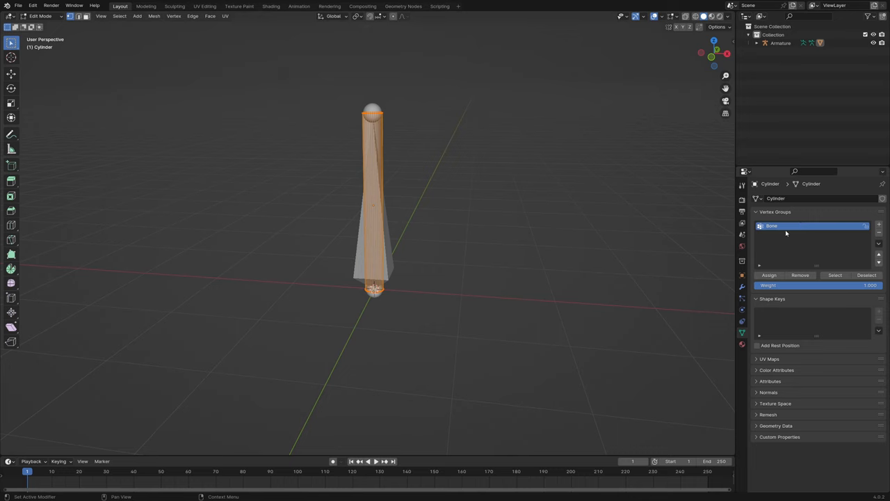
mouse_move(786, 234)
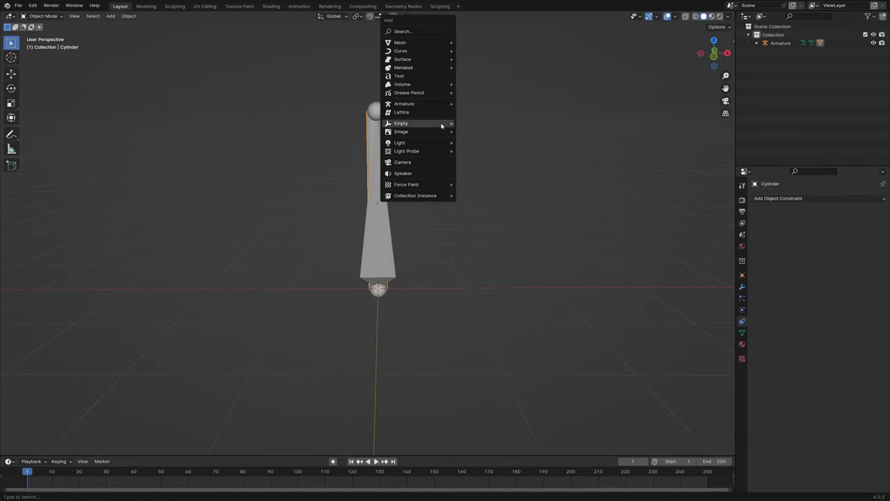
mouse_move(400, 122)
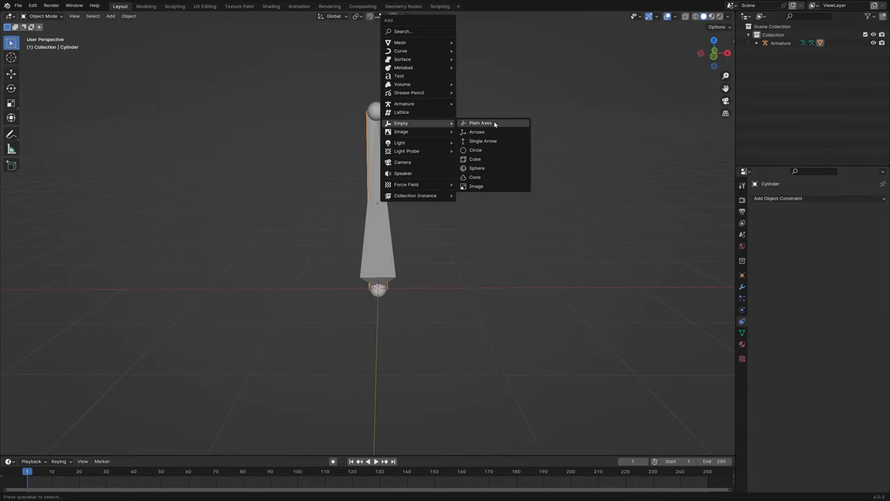
click(480, 122)
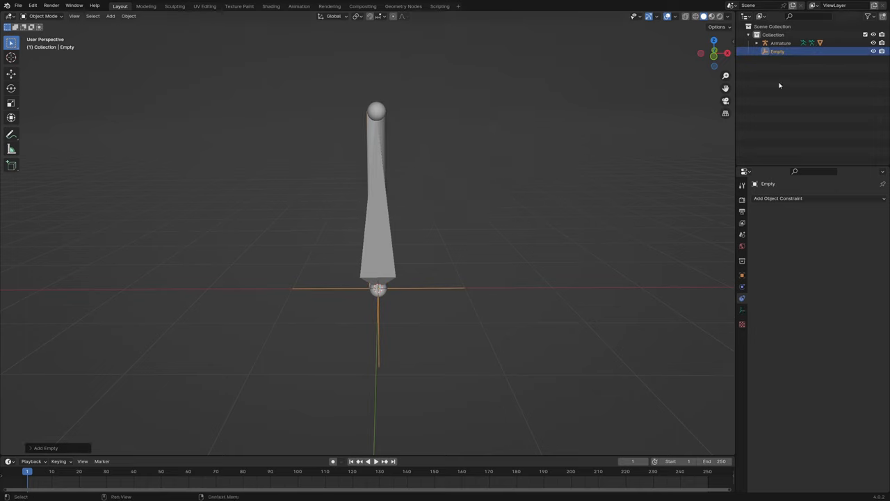
double_click(777, 52)
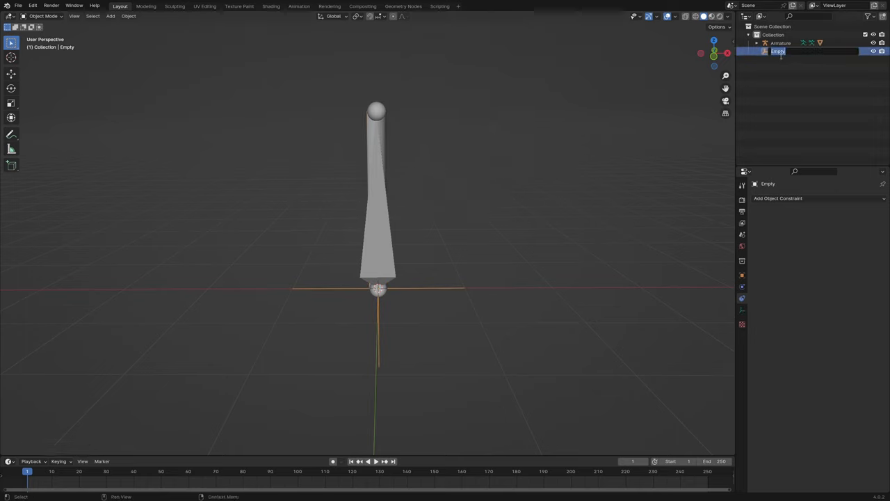
text(Tail)
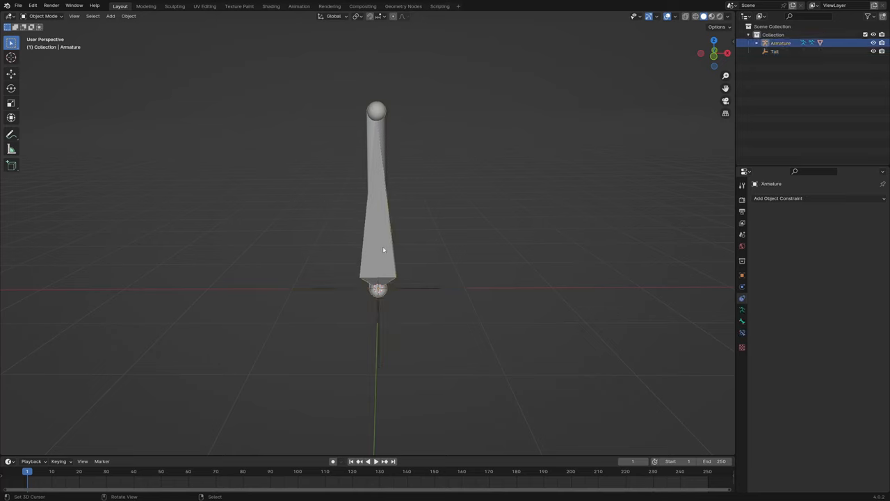
mouse_move(743, 299)
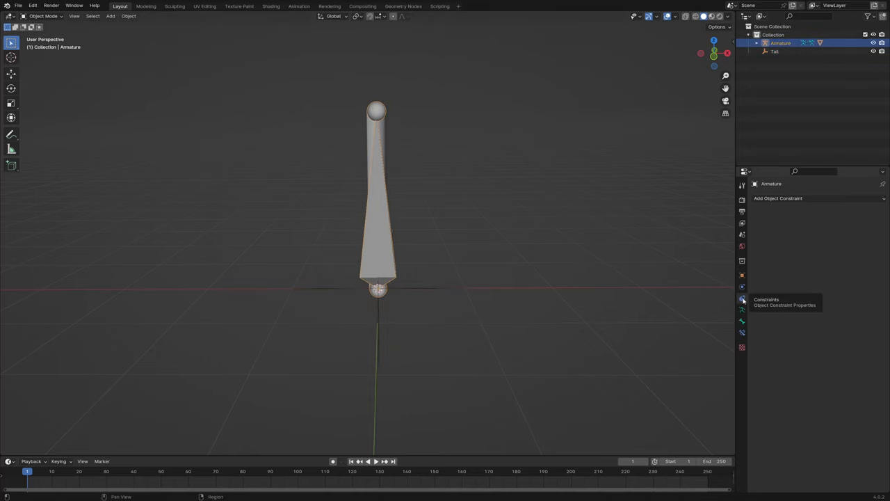
click(819, 197)
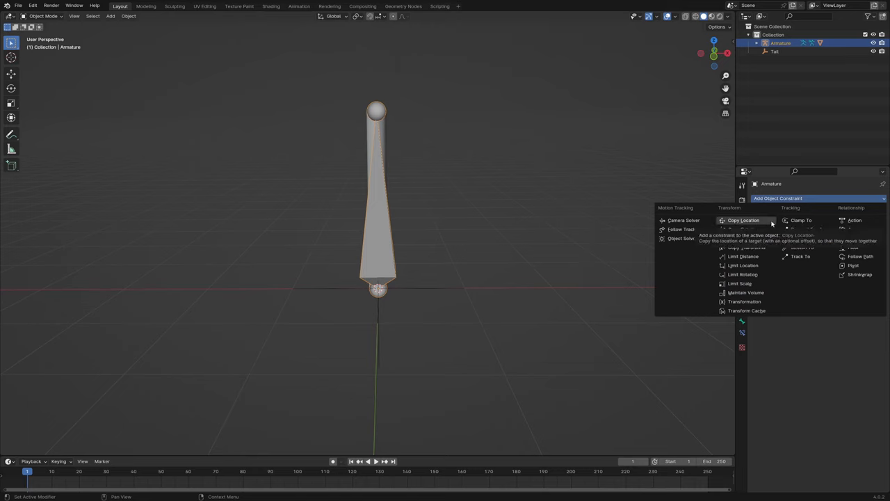
click(742, 220)
text(Hea)
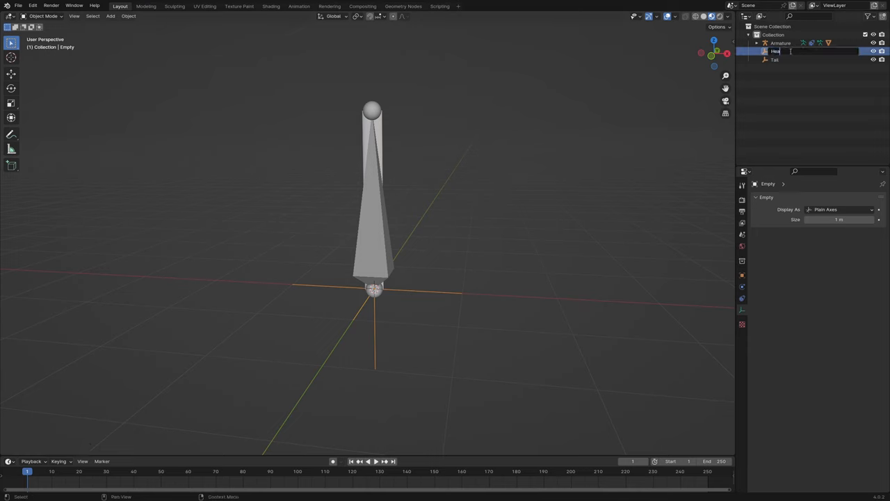
- Name the new empty Head and give the bone a Stretch To constraint targeting it
click(780, 42)
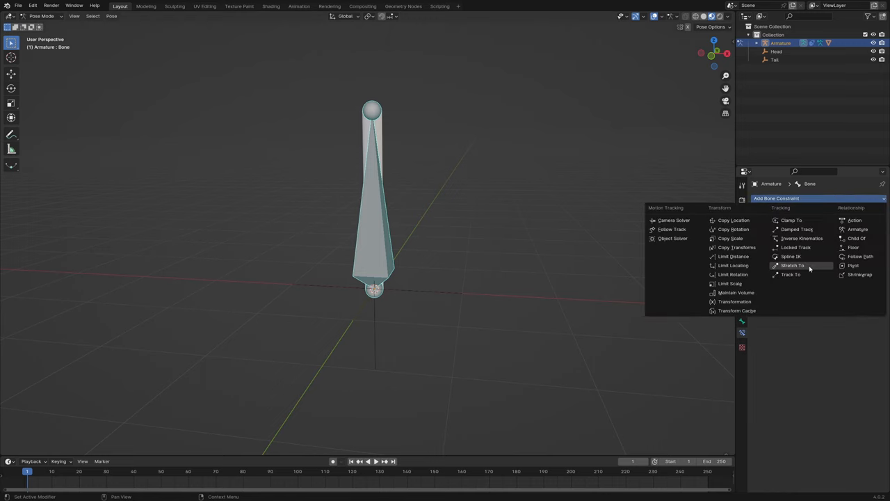
click(793, 264)
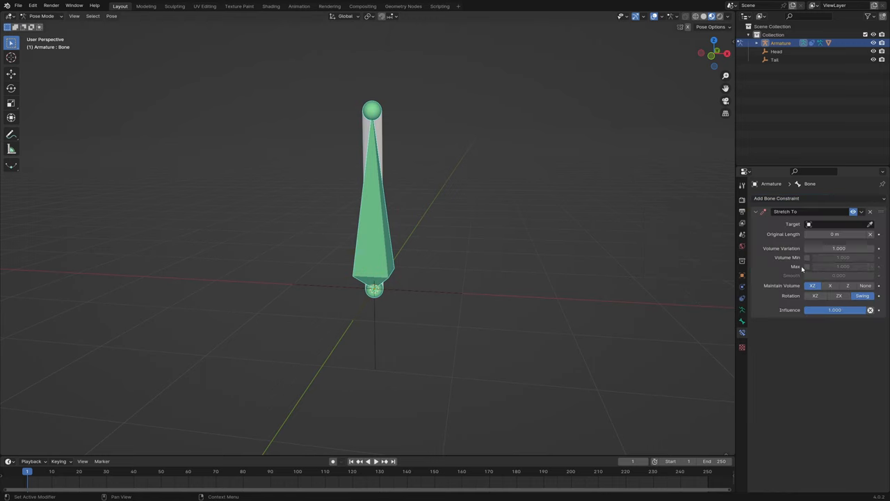
click(838, 223)
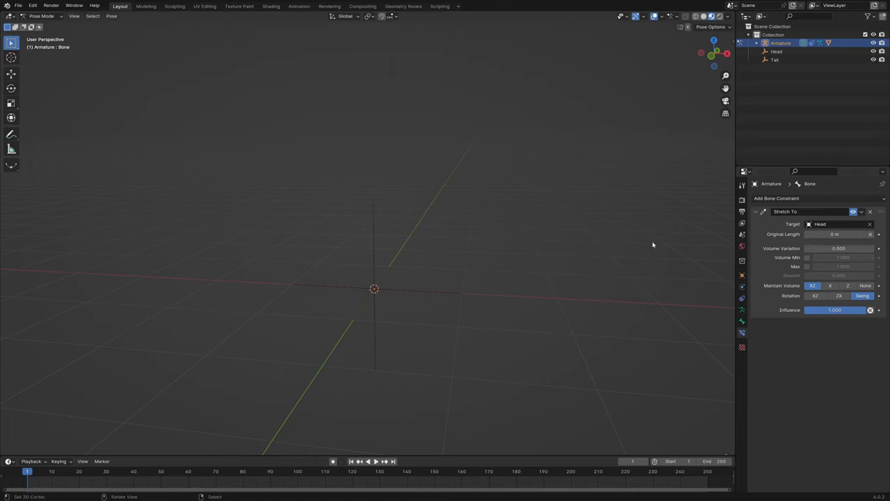
- Back in Object Mode, move the Head empty up to the bone's tip so the rod stretches to it
click(42, 17)
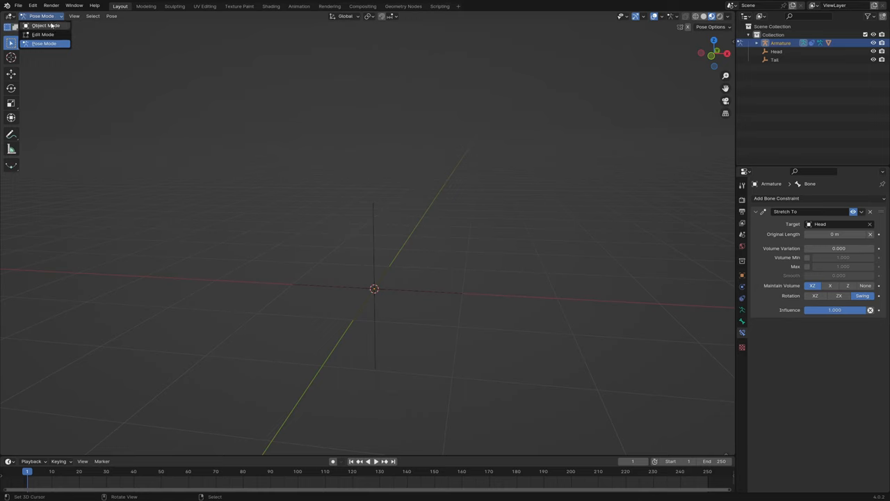
click(45, 25)
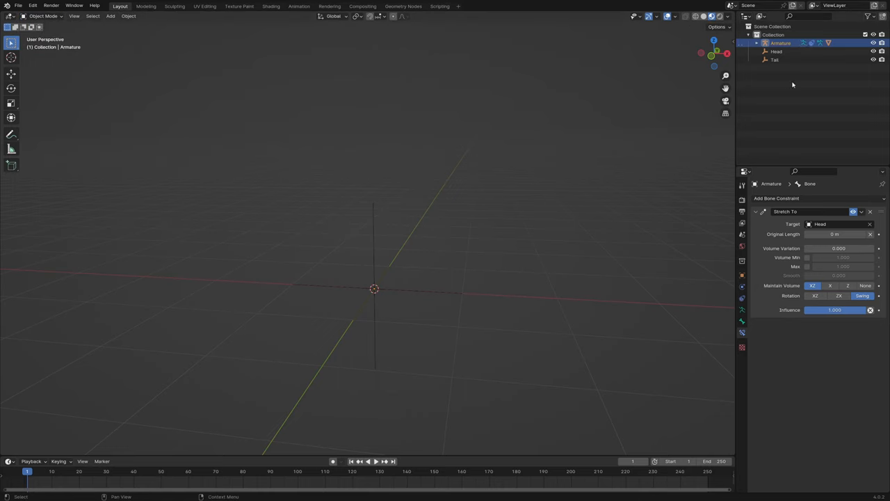
click(776, 50)
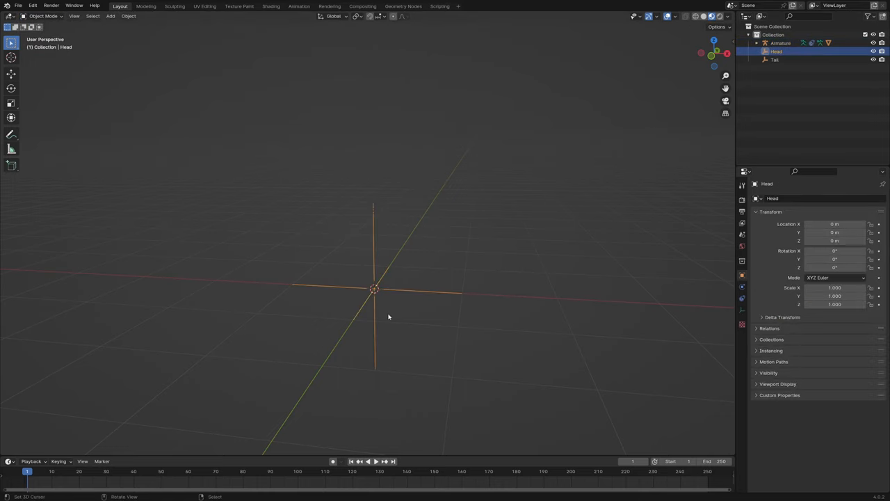
mouse_move(509, 281)
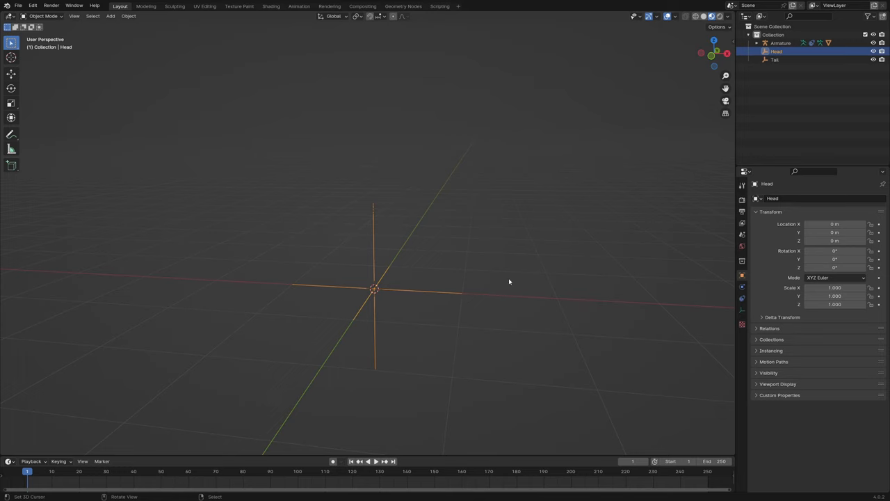
drag(374, 288, 374, 108)
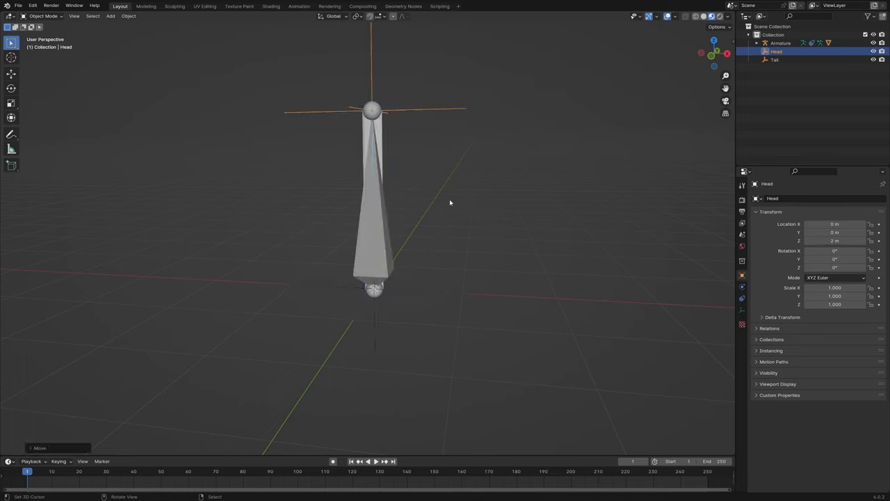
mouse_move(379, 219)
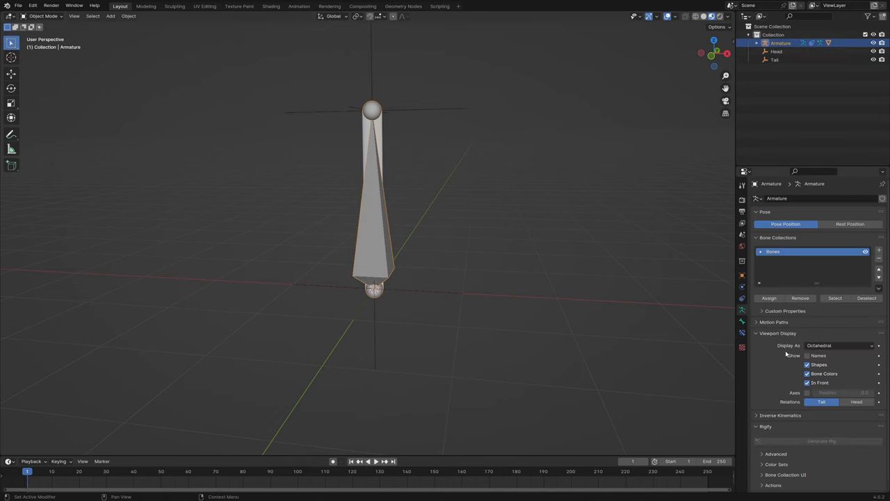
- Enlarge the Timeline and set the scene's End frame to 100
click(837, 344)
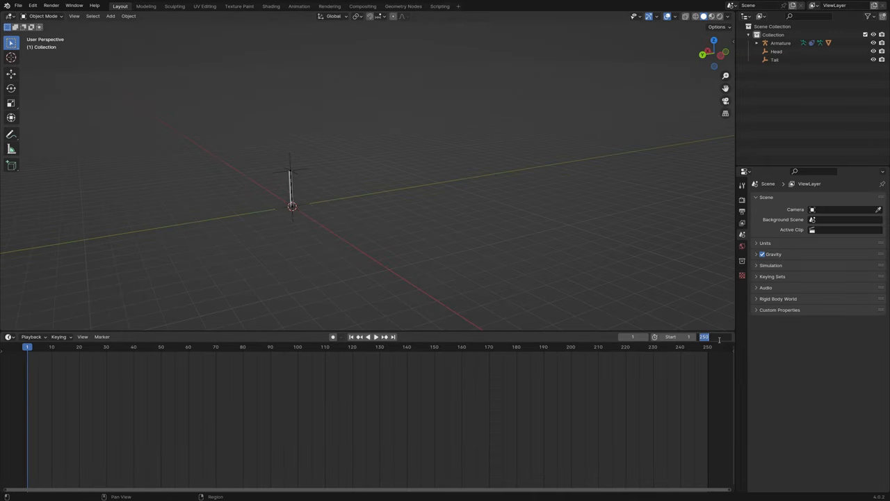
text(100)
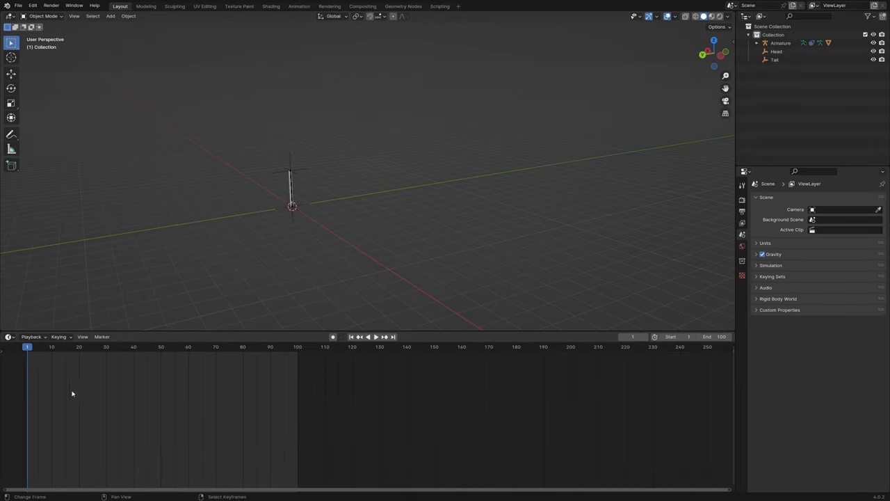
- In Preferences > Animation, set the default F-Curve interpolation to Linear
click(33, 6)
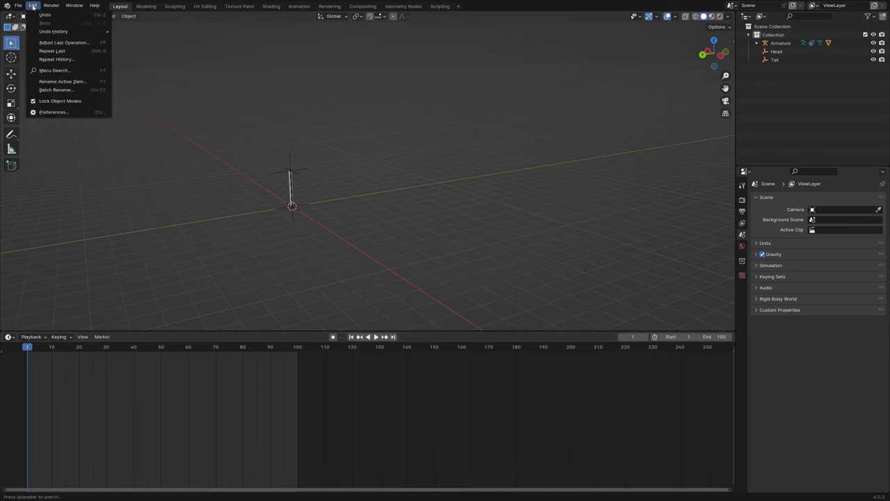
click(52, 111)
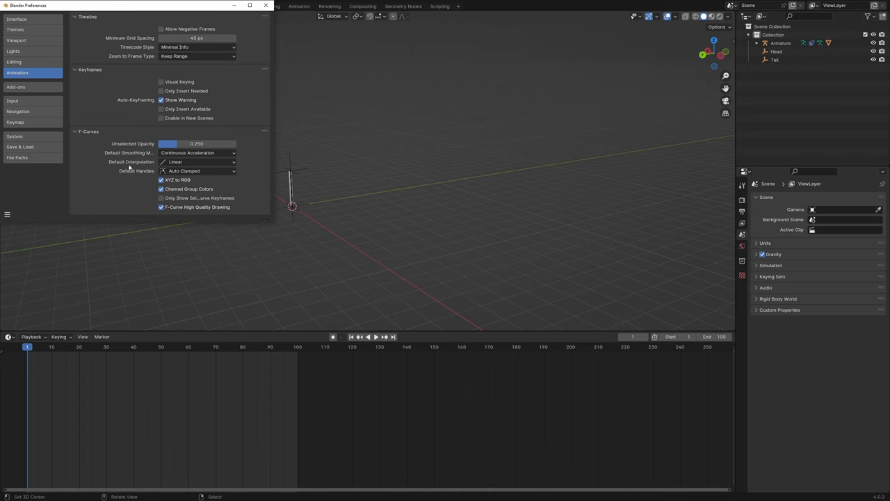
click(197, 161)
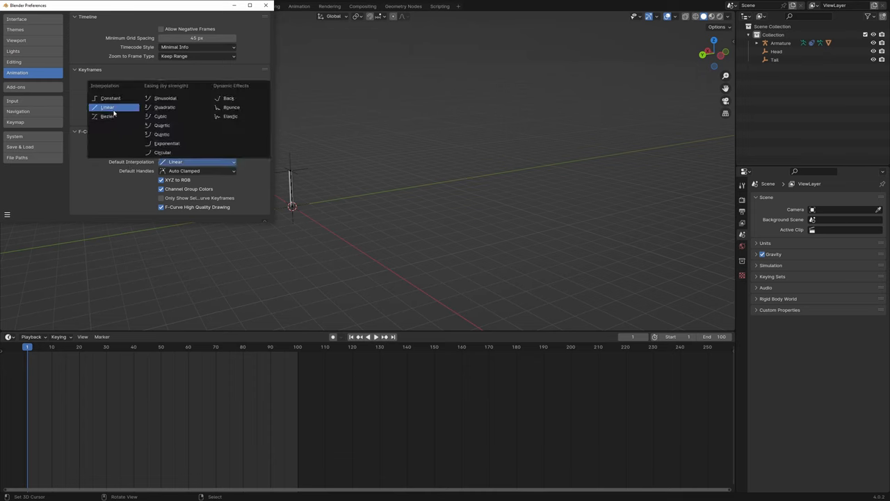
click(266, 5)
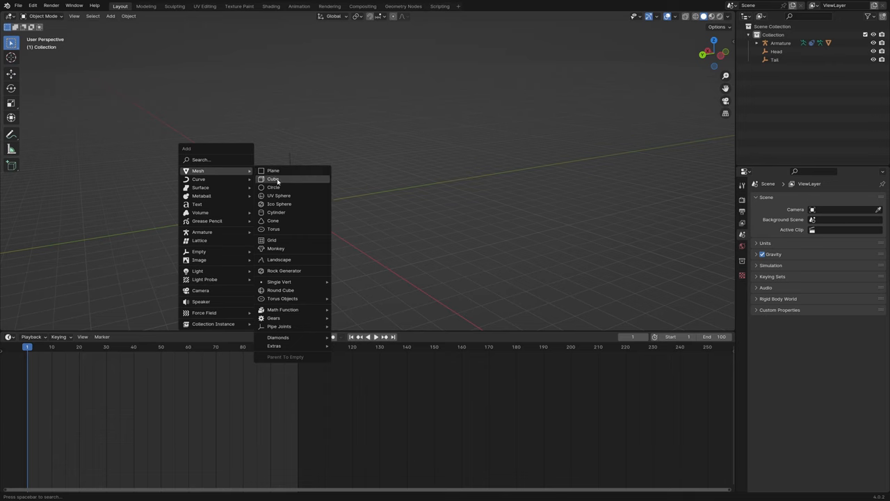
- Add a cube, position it and keyframe its location at frame 1
click(273, 178)
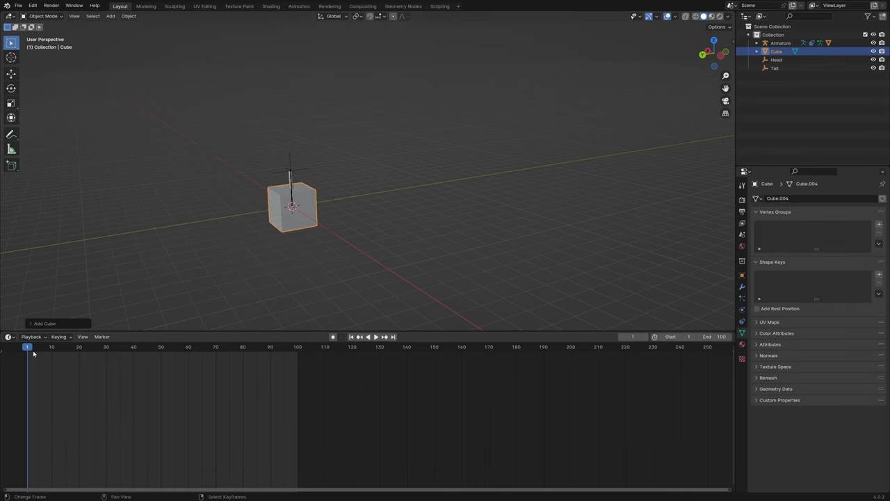
mouse_move(30, 350)
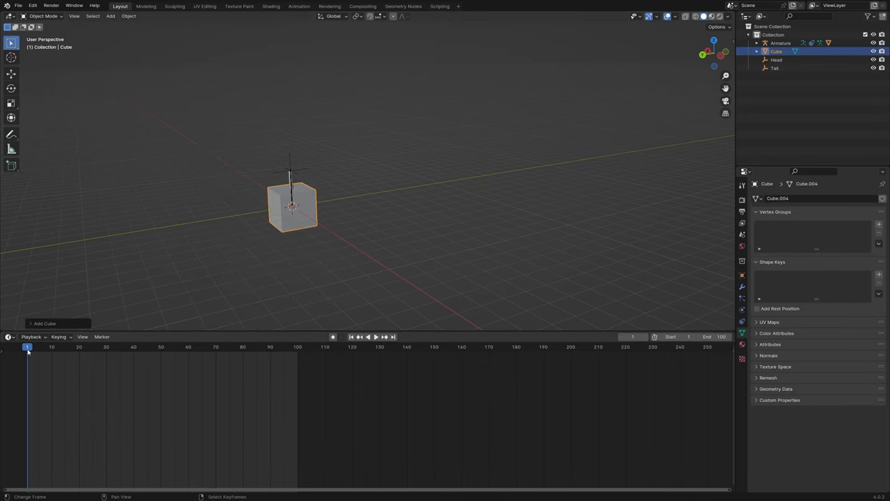
key(g)
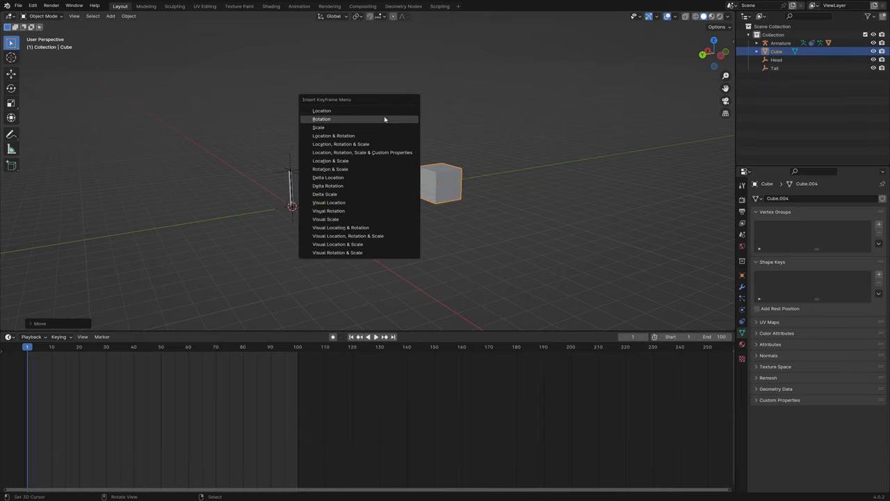
click(321, 111)
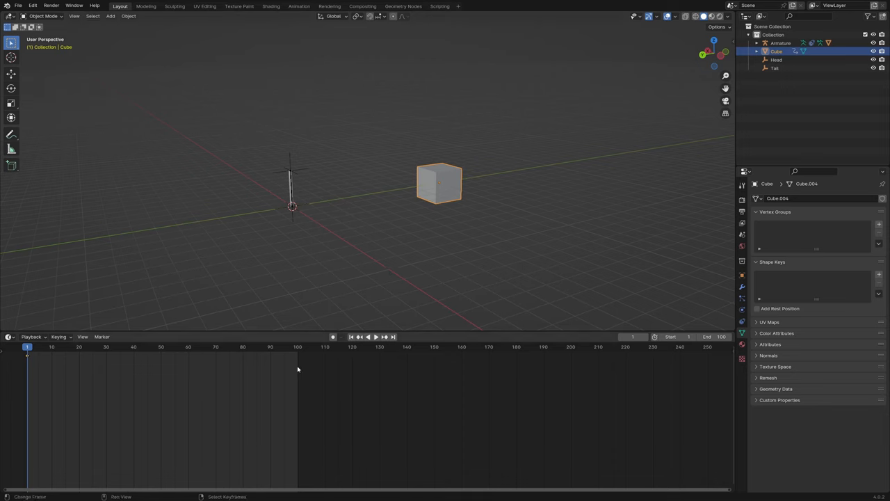
mouse_move(392, 337)
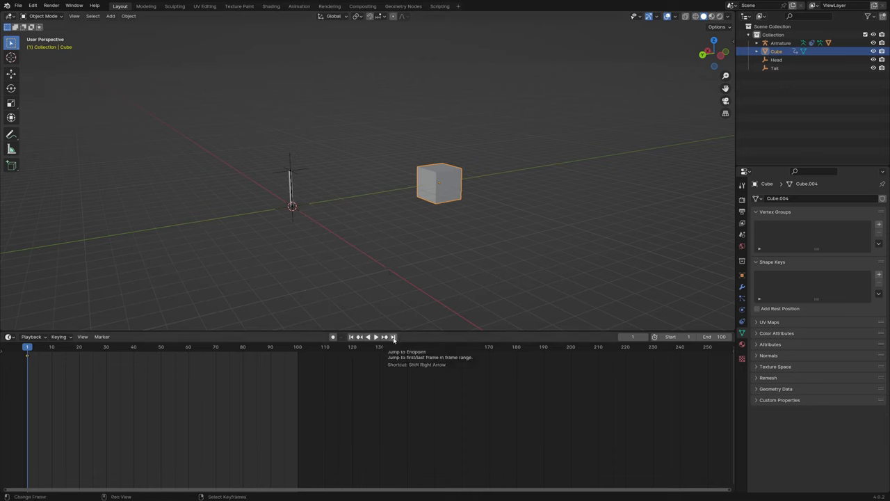
- At frame 100 move the cube beside the armature, keyframe it and play the slide back from frame 1
click(392, 337)
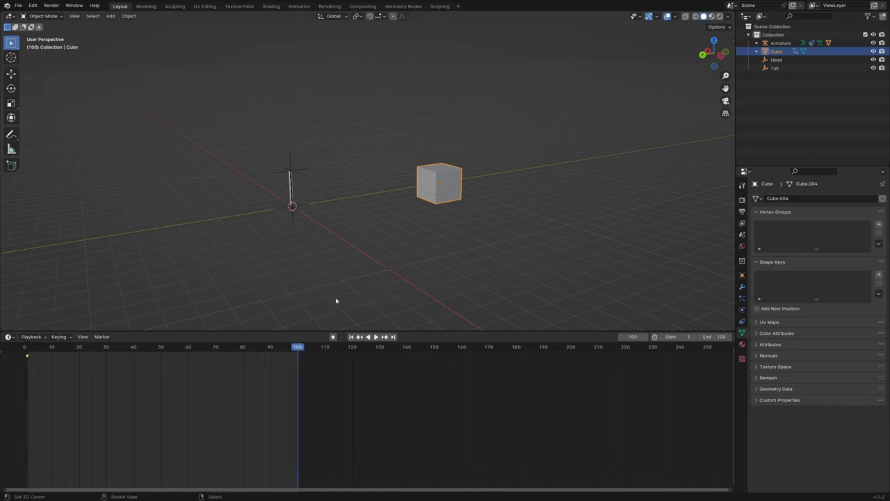
key(g)
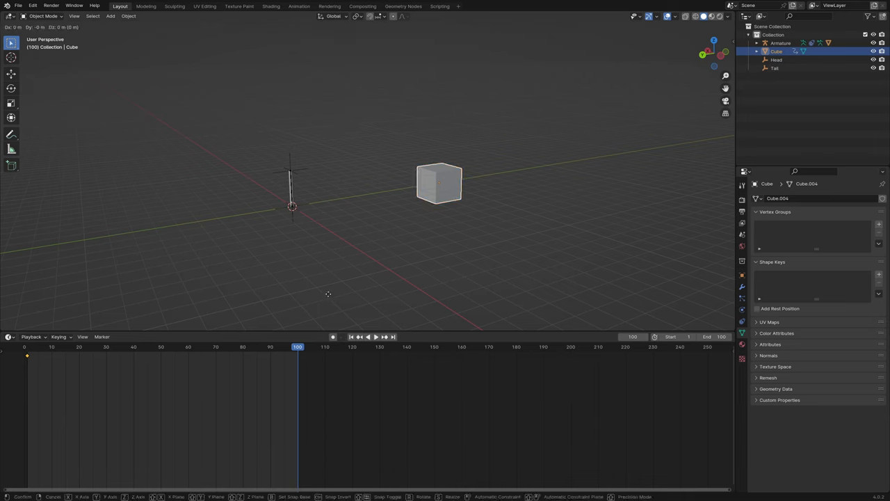
drag(438, 182, 293, 206)
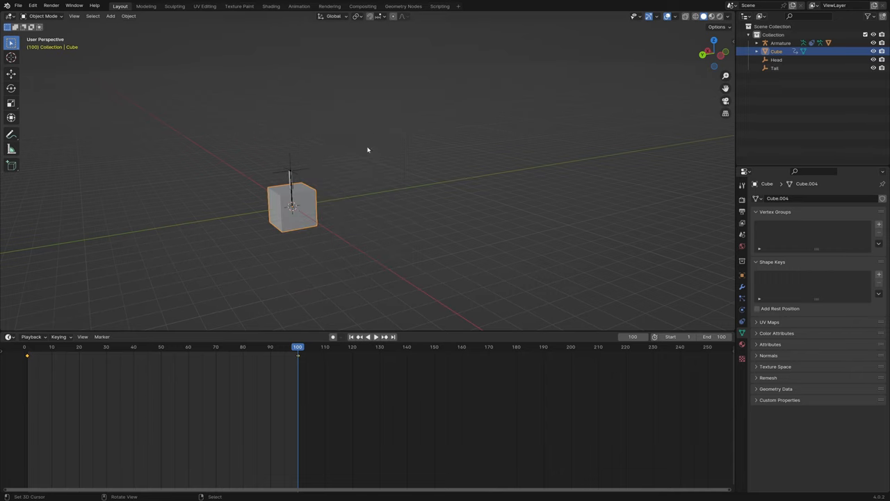
click(351, 336)
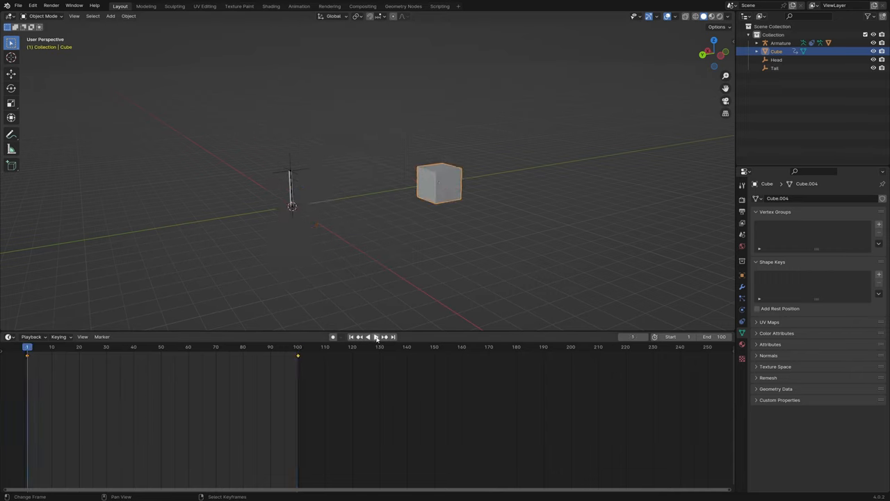
click(375, 337)
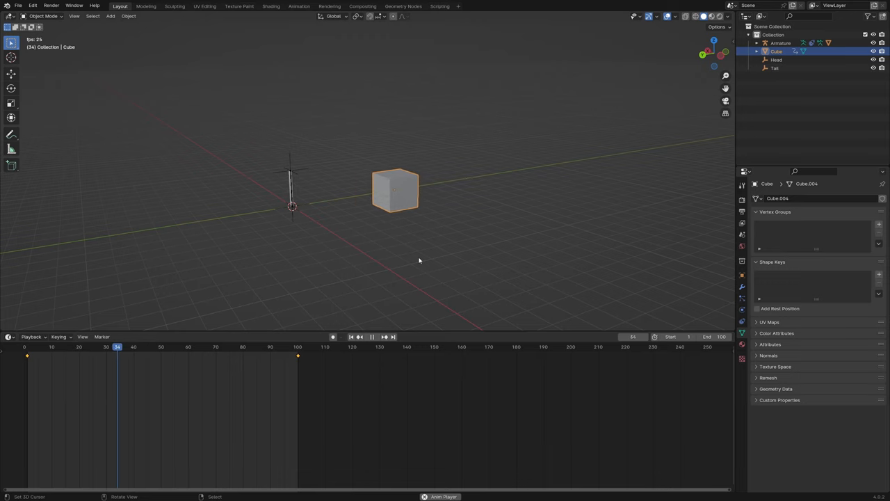
click(372, 336)
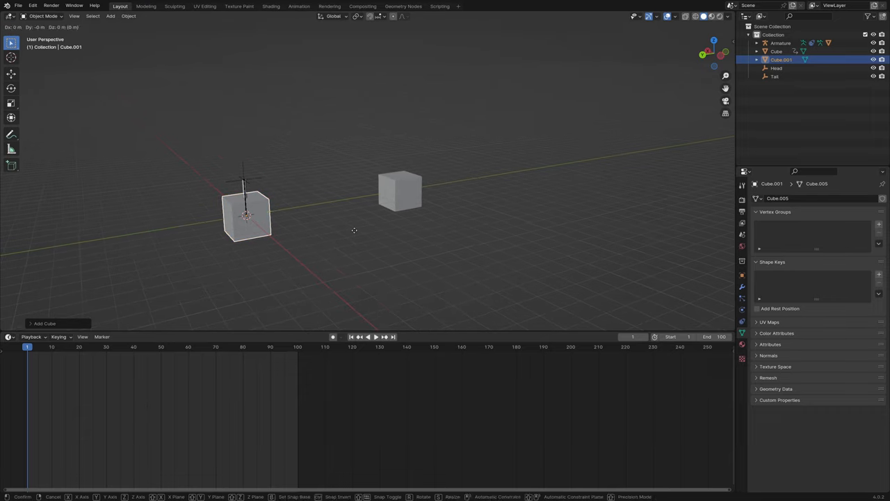
- Slide the second cube along Y to its start spot and keyframe its location at frame 1
drag(400, 192, 514, 173)
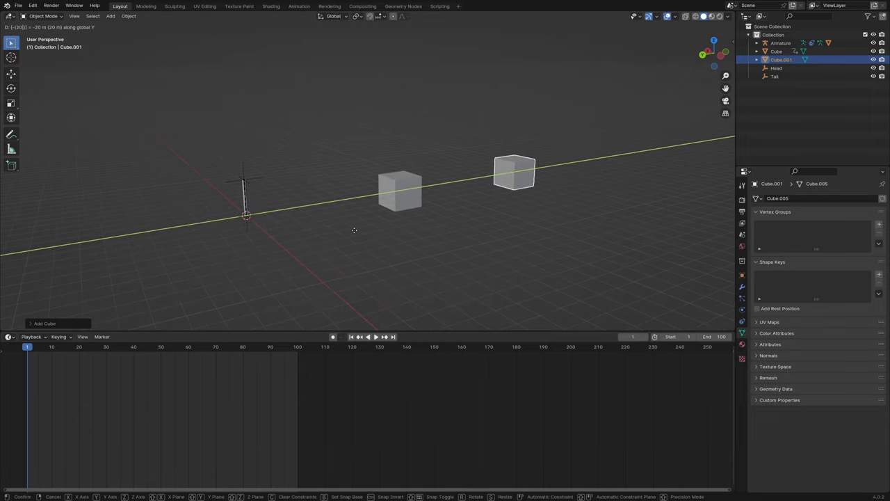
click(526, 181)
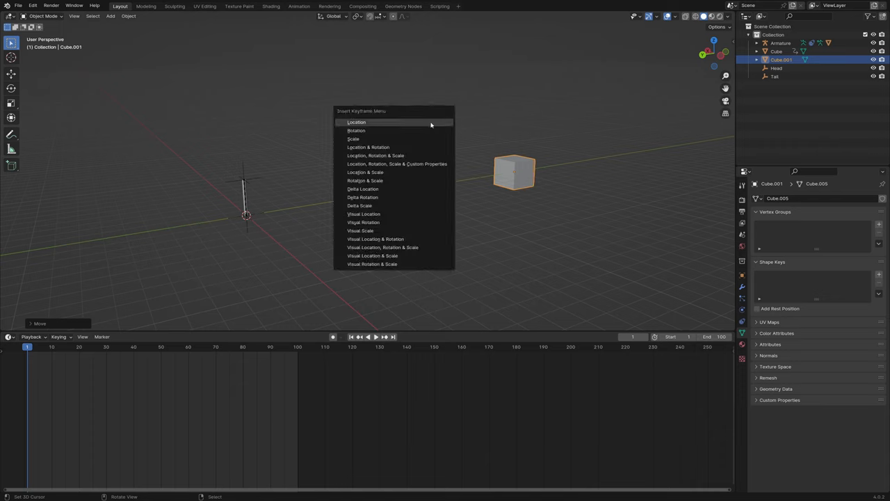
click(356, 122)
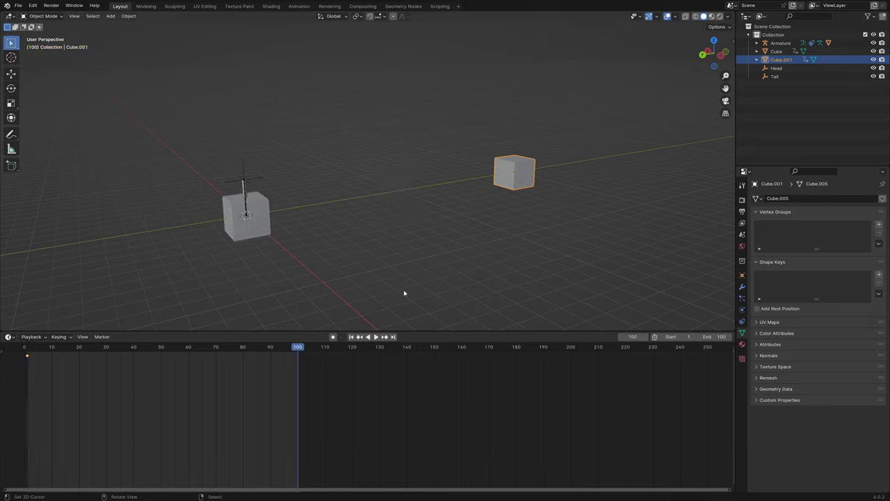
- Move the second cube along Y to its frame-100 position and play back both cubes sliding
key(g)
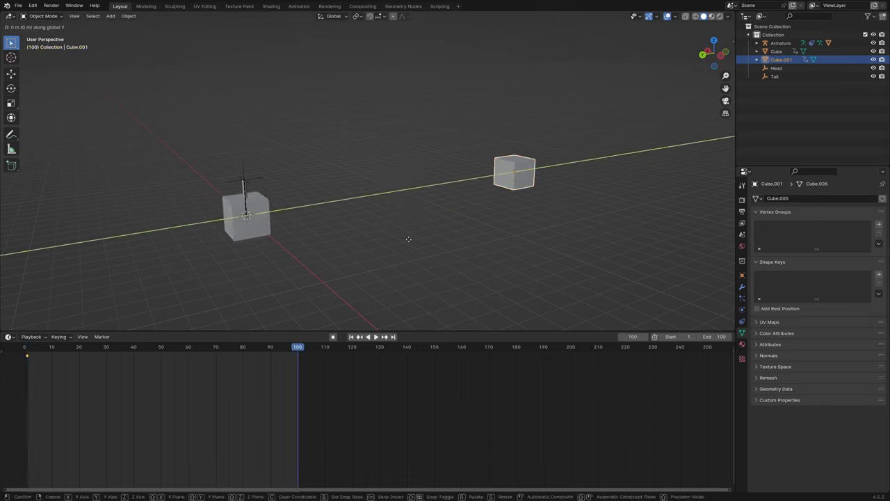
drag(514, 170, 400, 192)
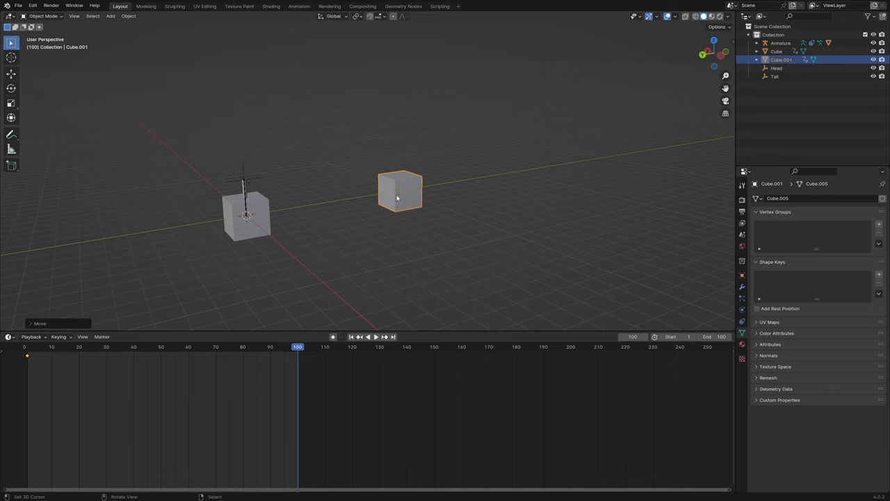
mouse_move(427, 116)
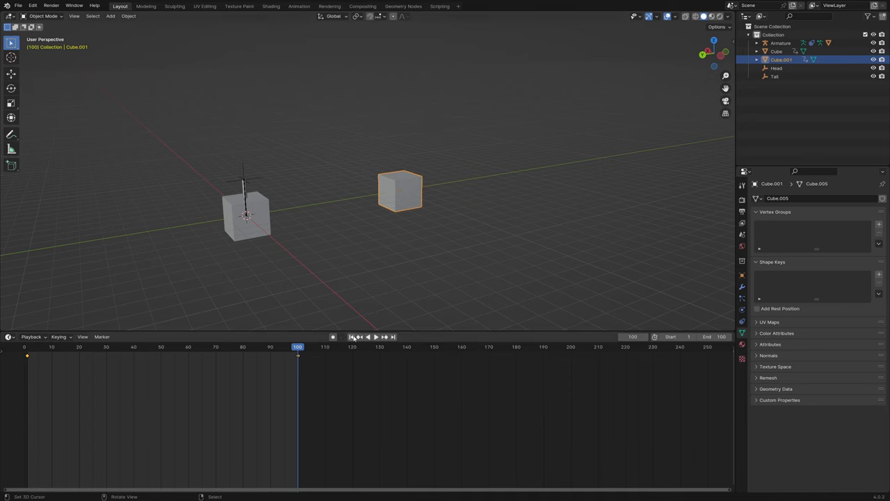
click(375, 336)
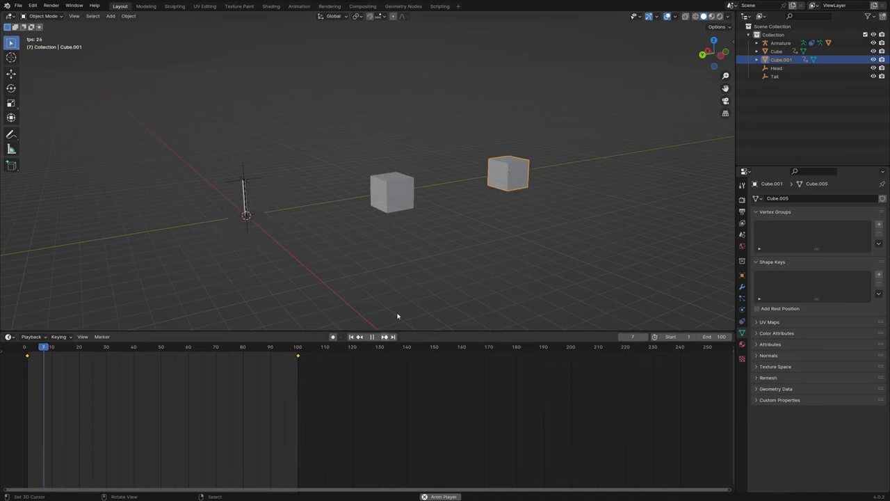
click(372, 336)
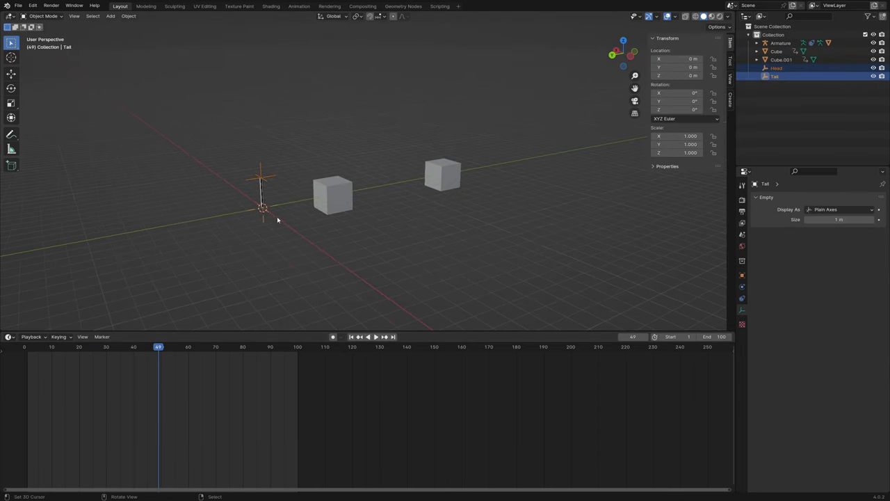
- Move the Head and Tail empties far off to the side and keyframe their Location at frame 50
drag(277, 220, 353, 248)
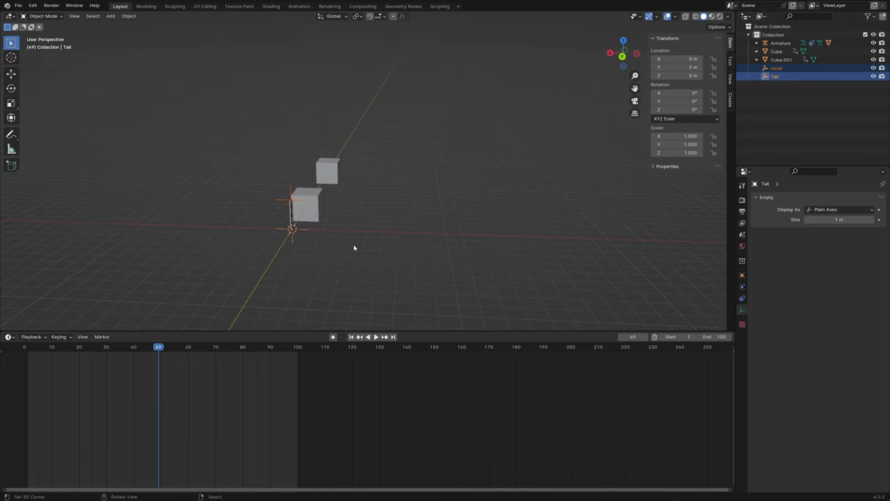
drag(292, 222, 639, 223)
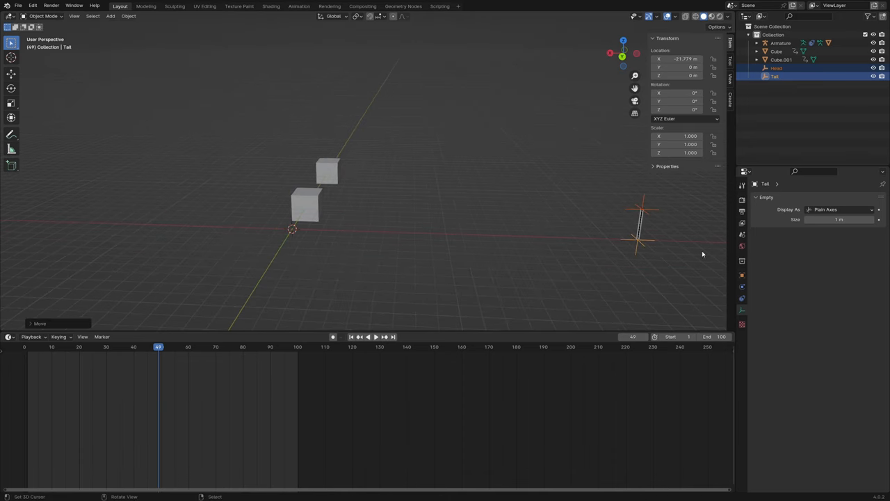
mouse_move(559, 201)
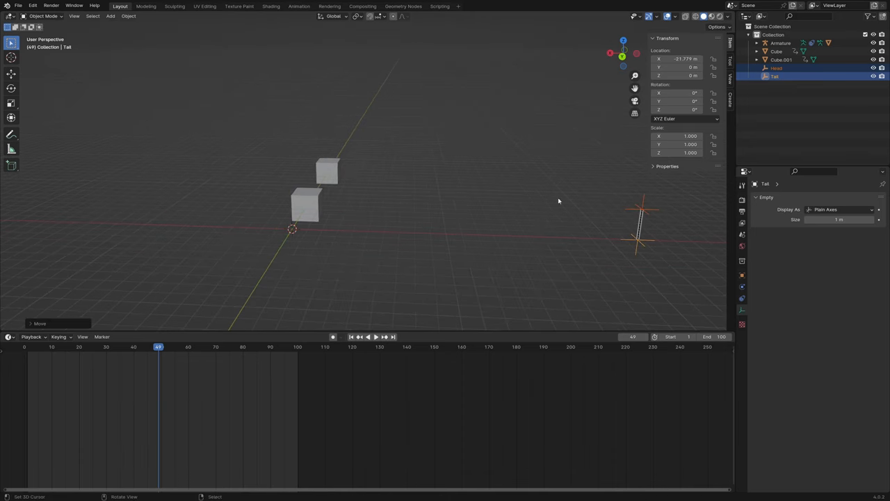
drag(557, 202, 522, 203)
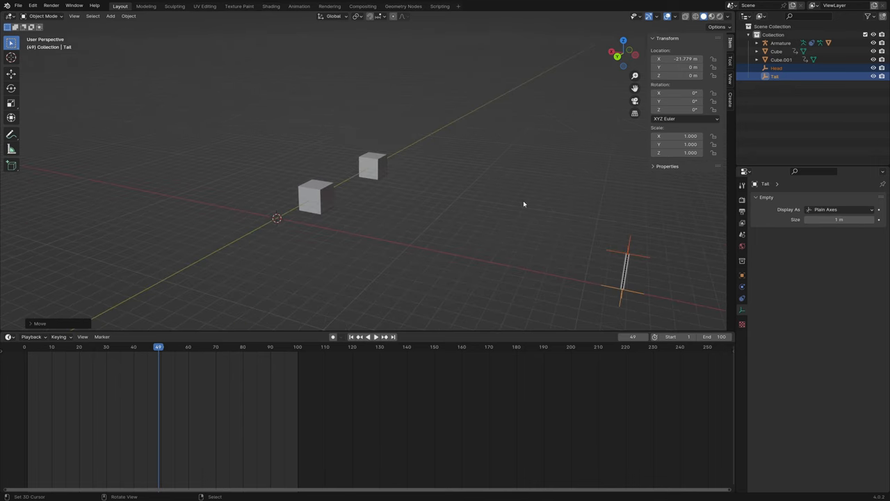
key(i)
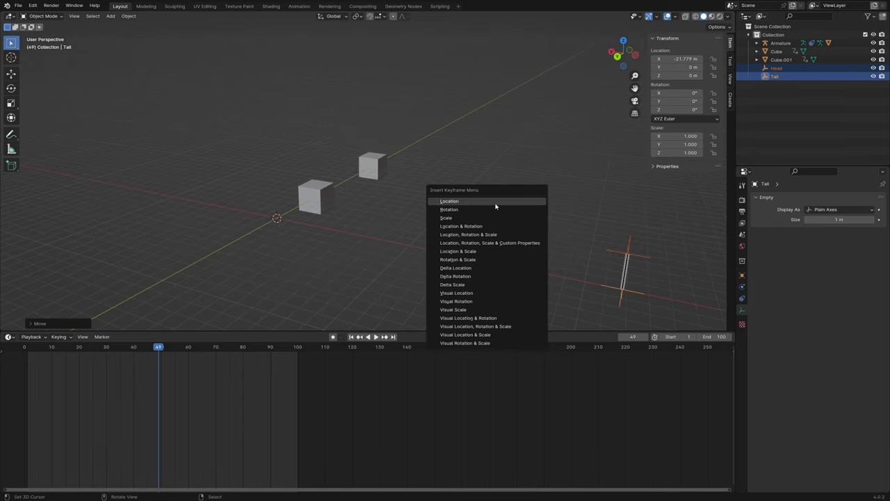
click(450, 200)
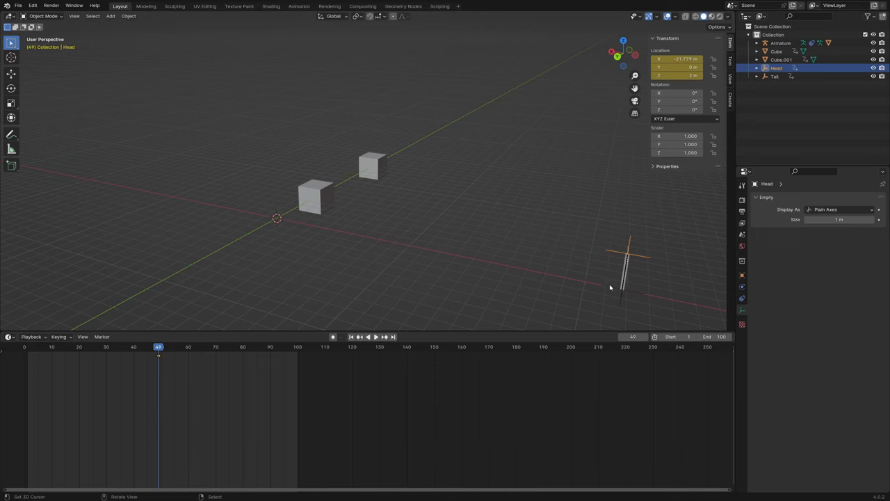
mouse_move(471, 215)
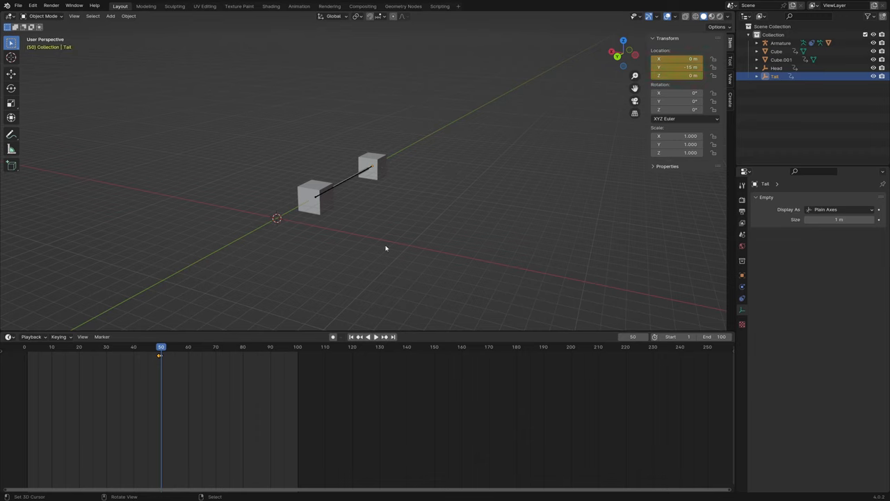
mouse_move(370, 170)
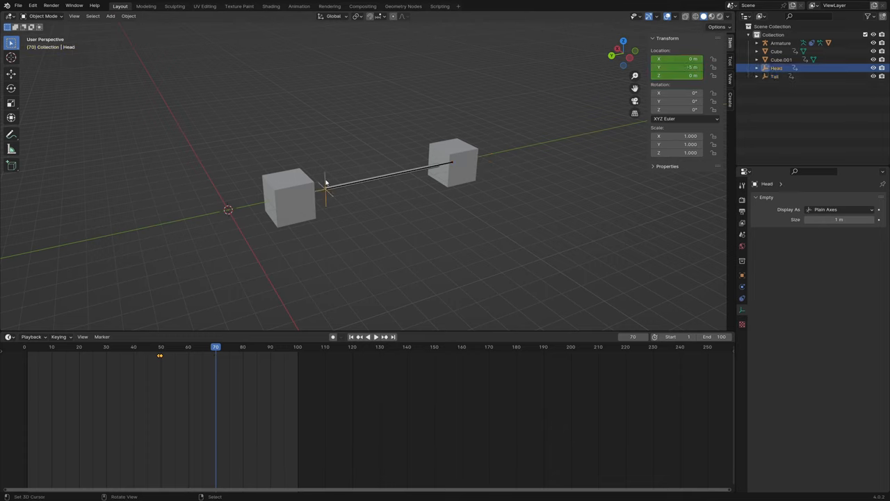
- Edit the Head empty's location at frame 70 and keyframe its Location
double_click(675, 67)
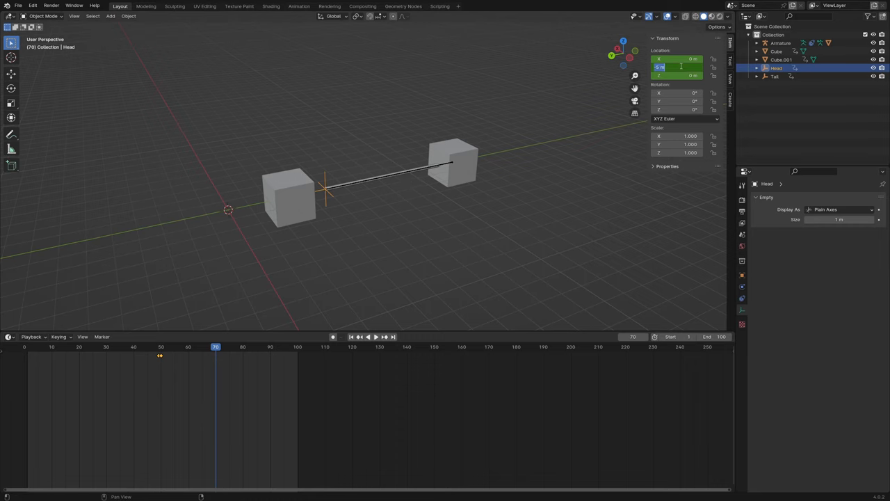
key(i)
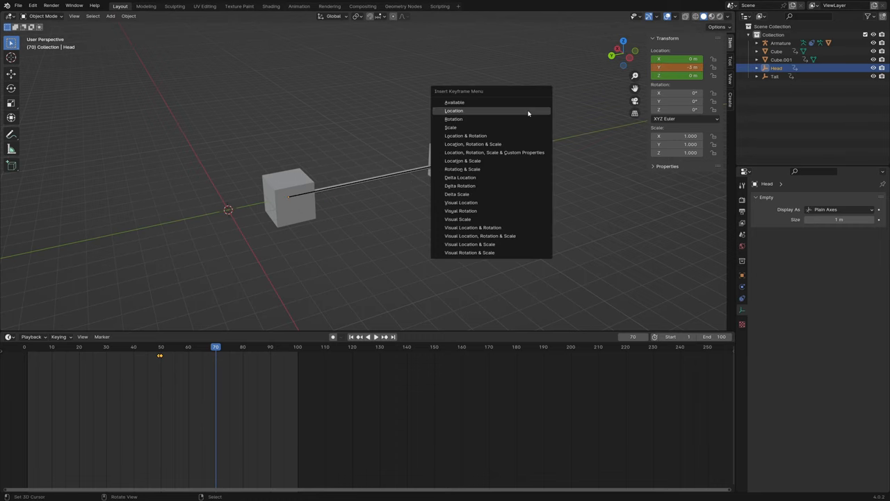
click(453, 111)
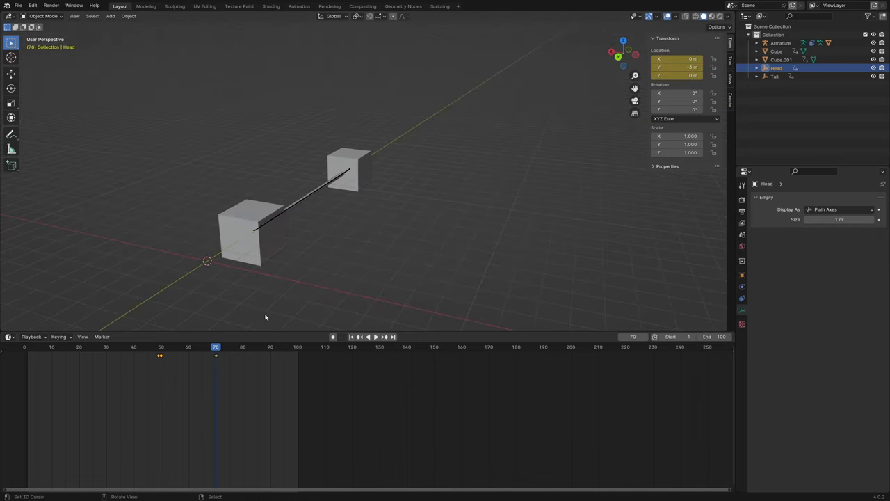
mouse_move(331, 239)
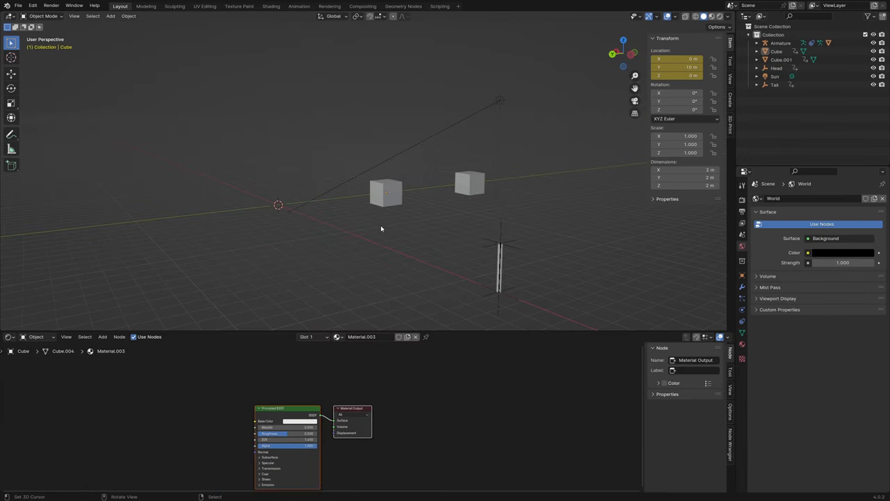
mouse_move(383, 187)
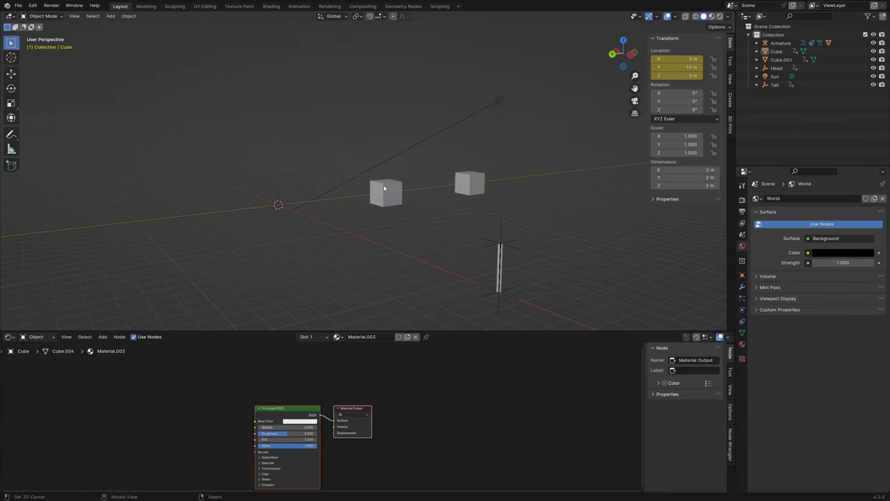
- Select the light and switch the bottom editor back to the Timeline for playback
click(470, 182)
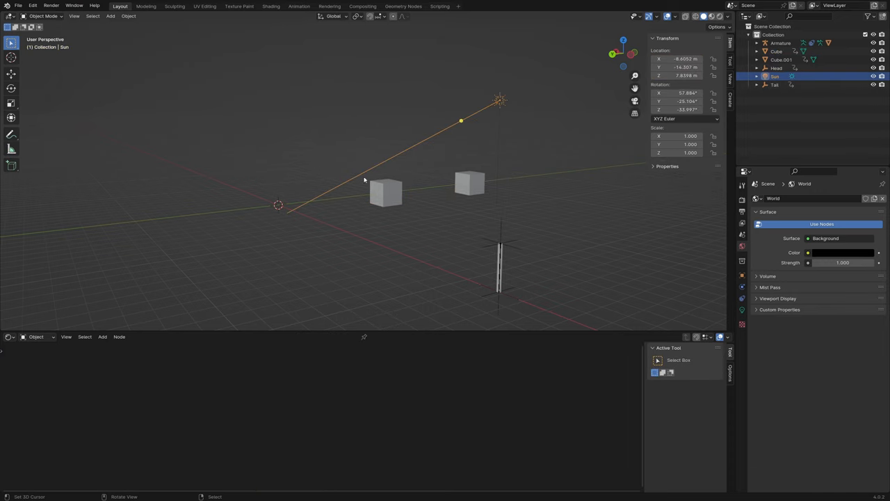
mouse_move(506, 269)
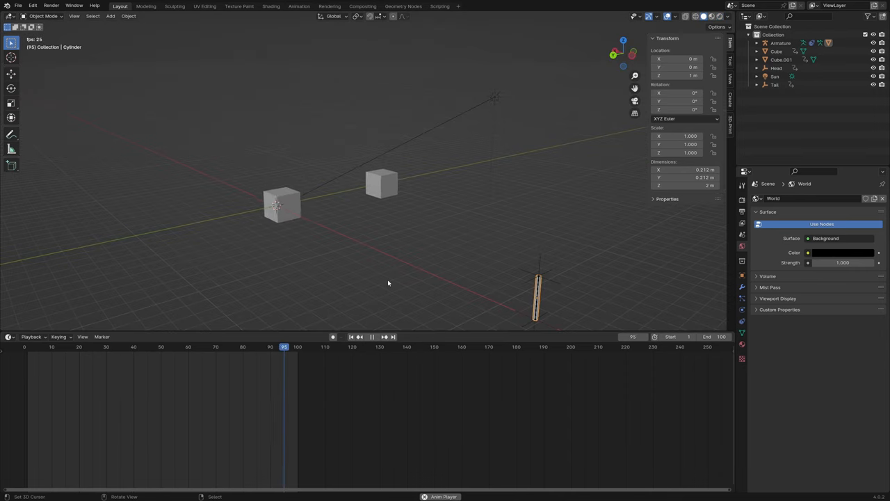
click(371, 336)
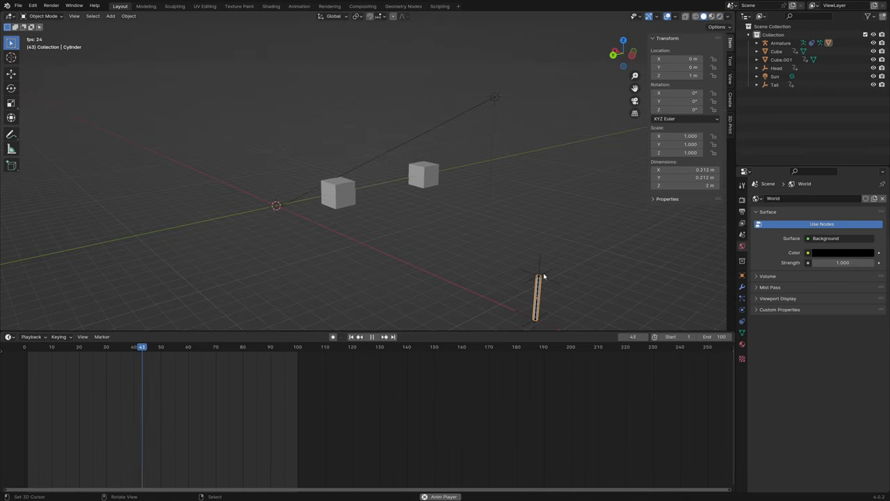